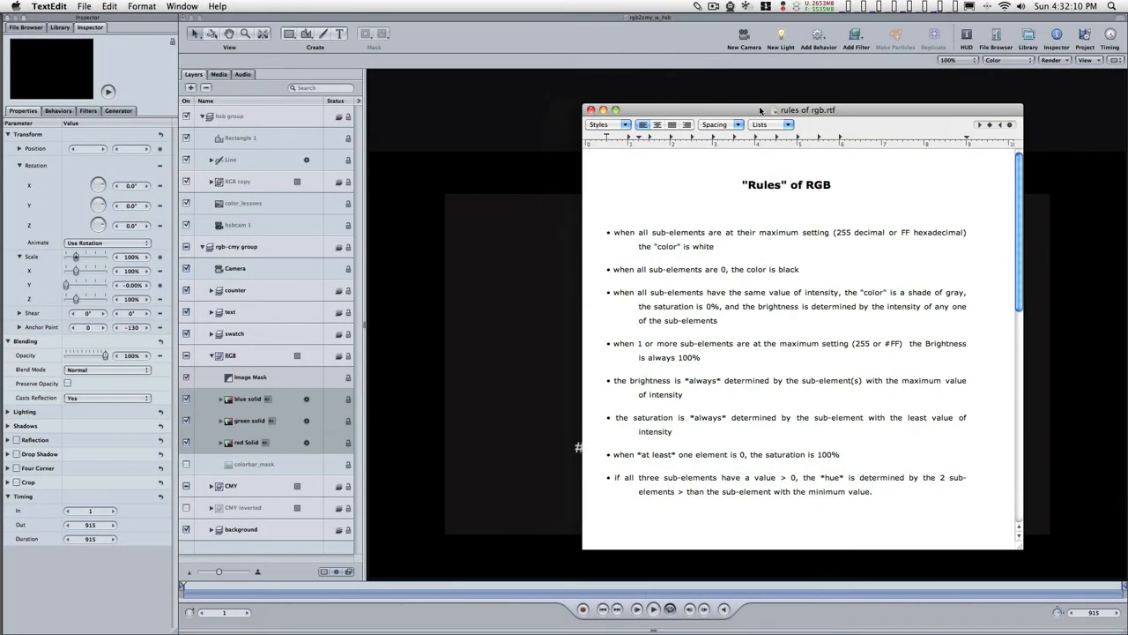
Move the 'Rules of RGB' notes aside to reveal the Motion rgb-to-cmy project.
drag(761, 109, 805, 109)
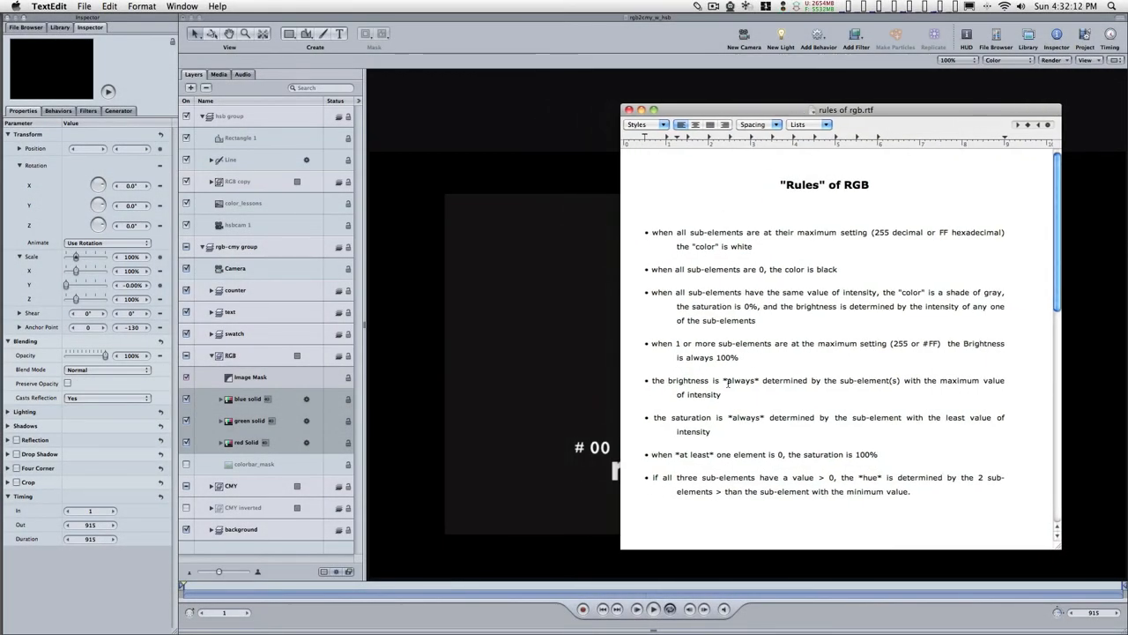
click(645, 156)
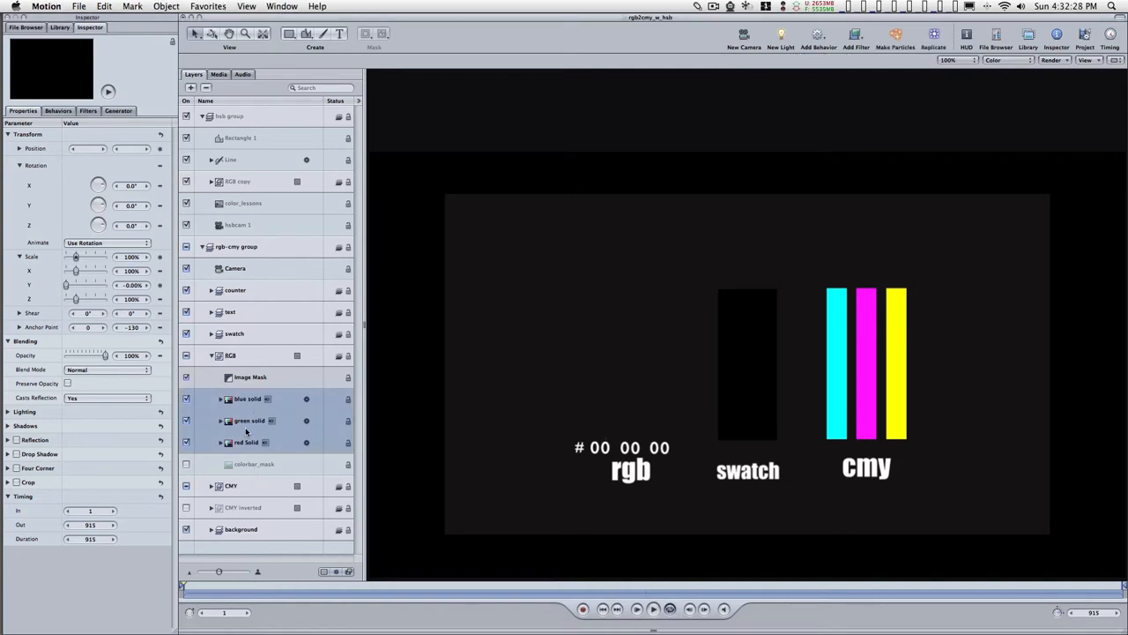
Scale the green and blue solid bars until the colour reads #00 A9 91.
click(249, 420)
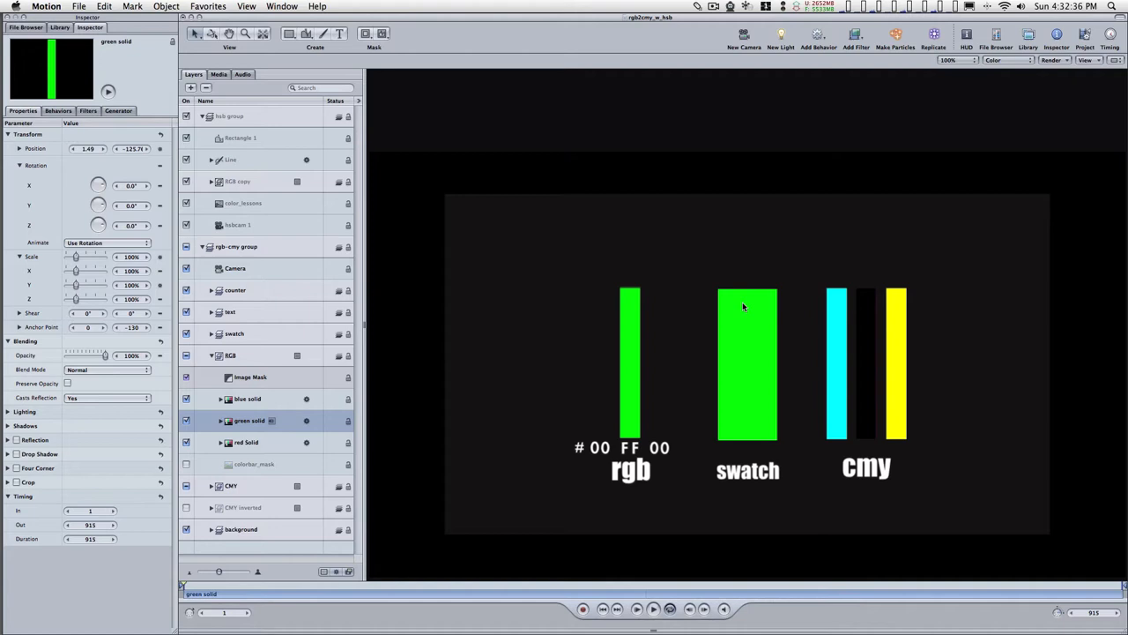
mouse_move(746, 328)
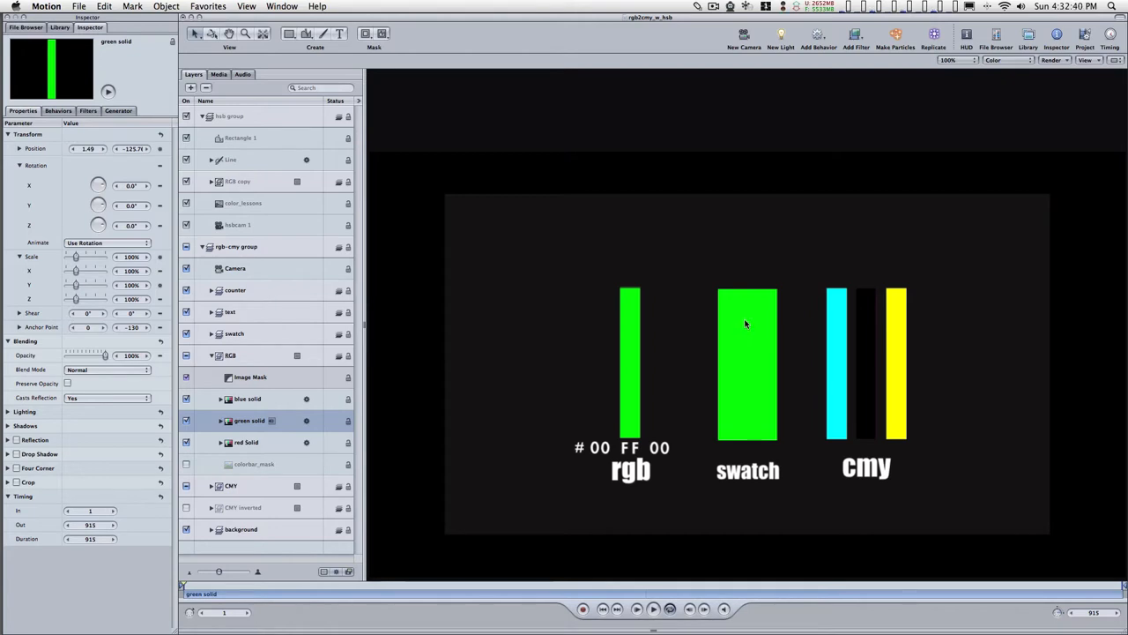
mouse_move(388, 369)
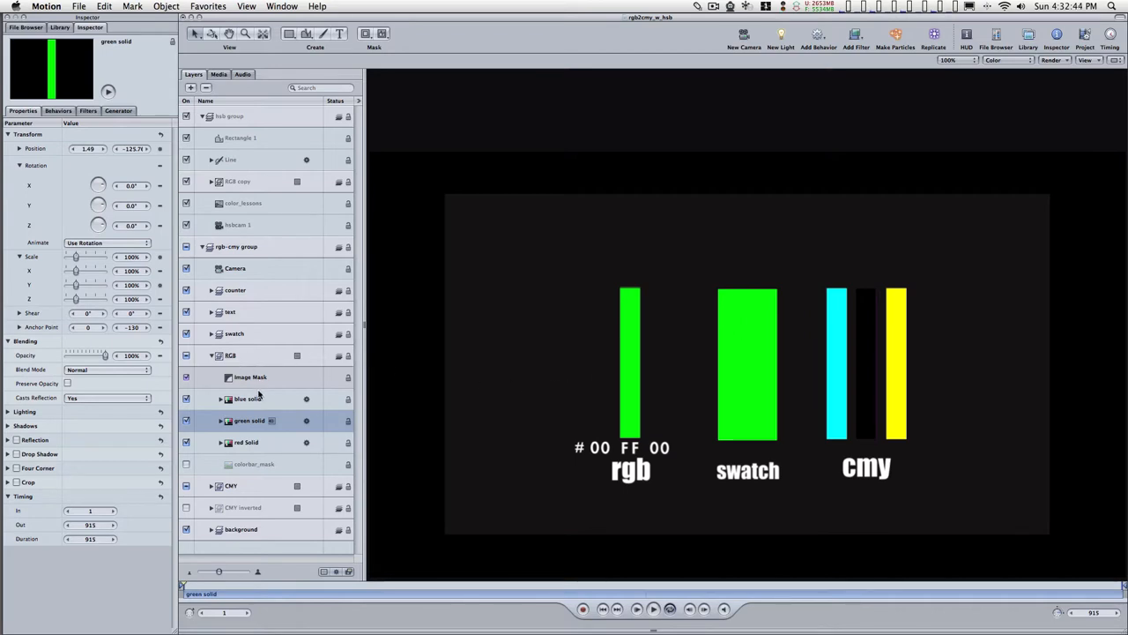
click(249, 399)
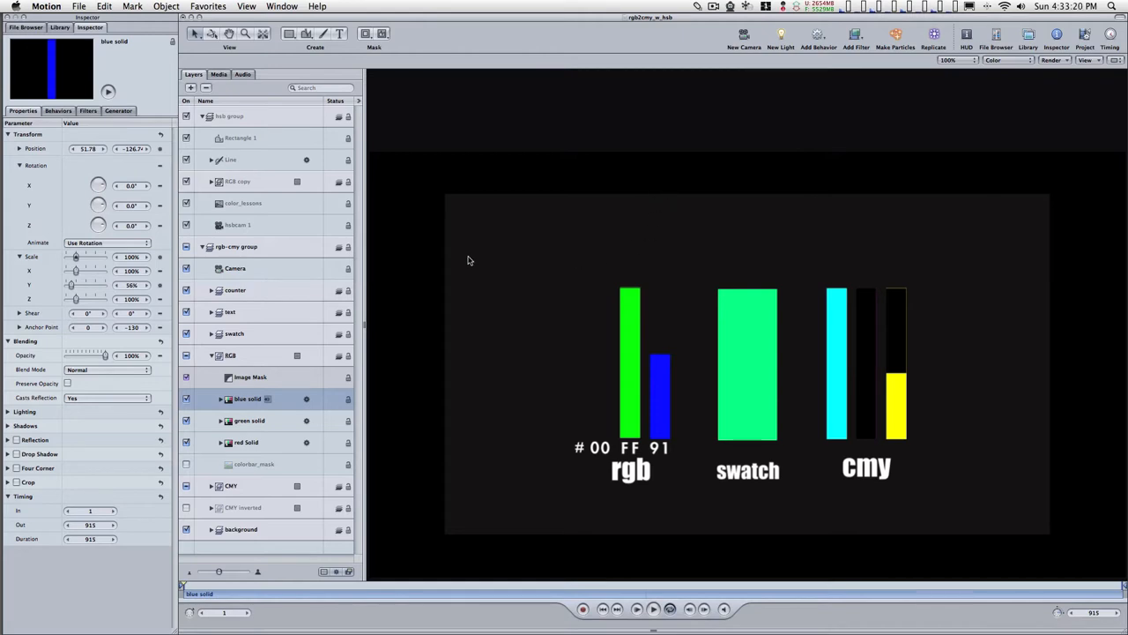
click(250, 421)
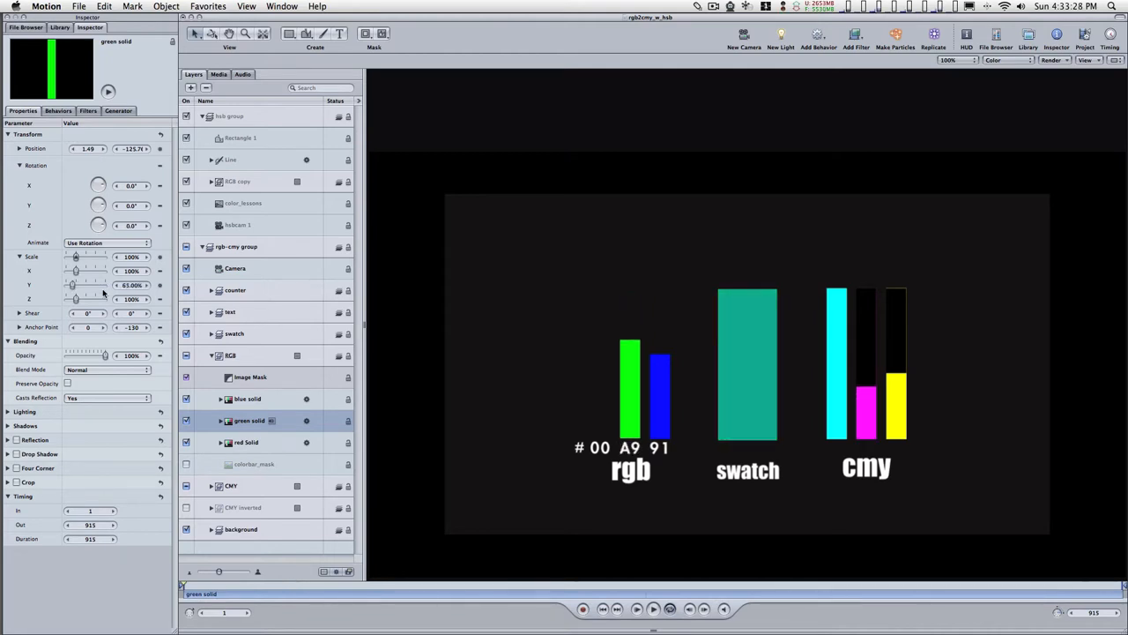
mouse_move(619, 345)
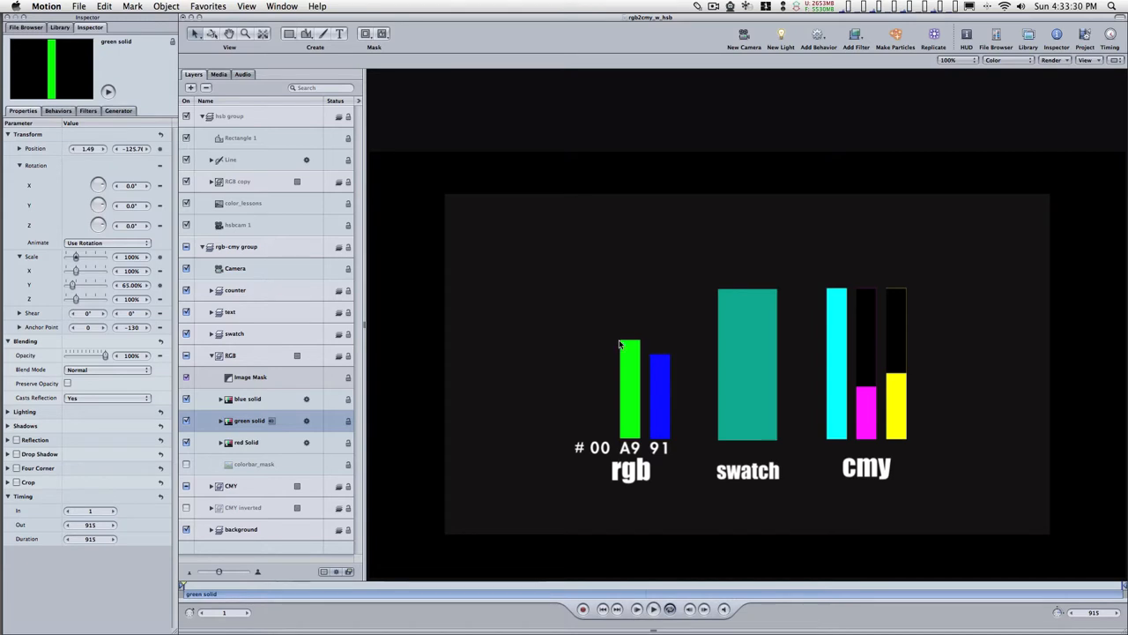
mouse_move(614, 345)
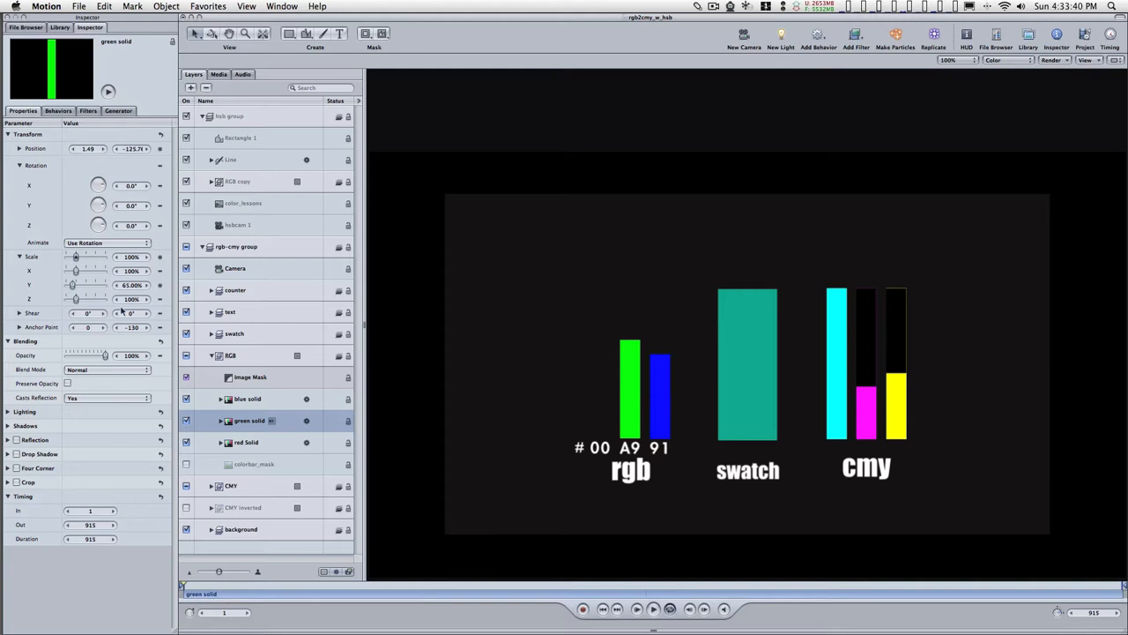
Rescale red, green and blue solids to reach #D0 F9 D0, a pale mint swatch.
click(247, 441)
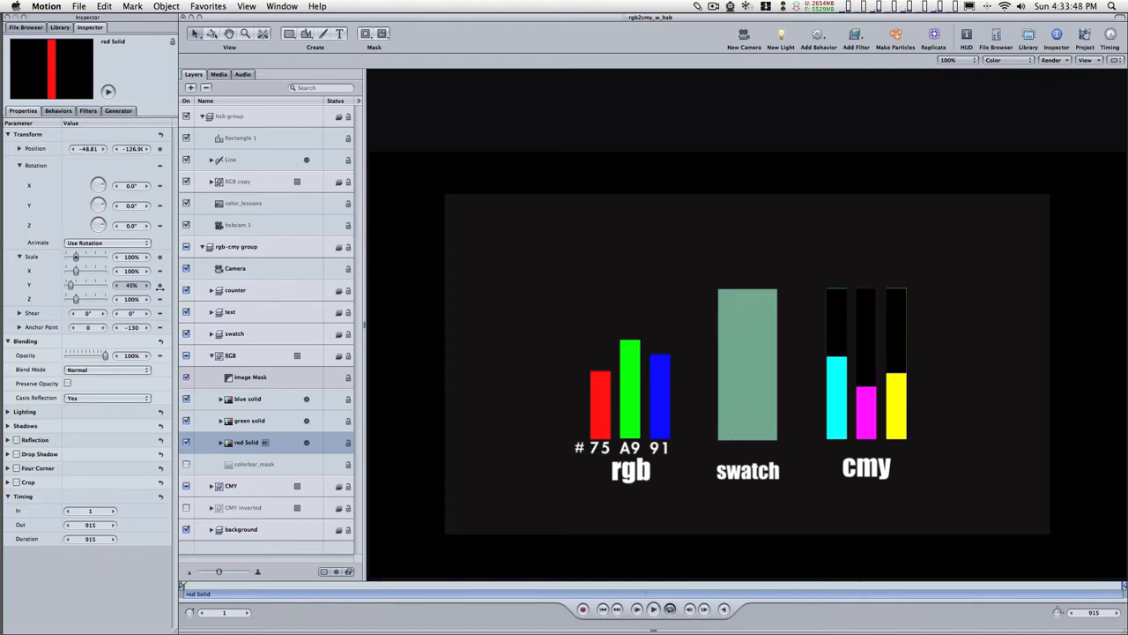
mouse_move(741, 321)
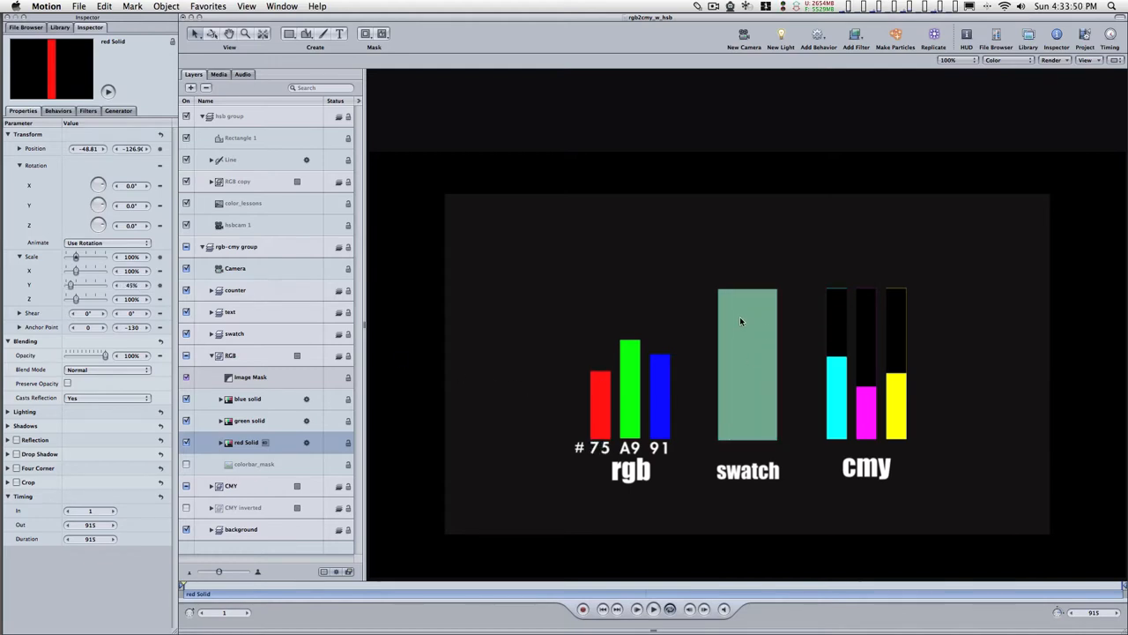
mouse_move(752, 338)
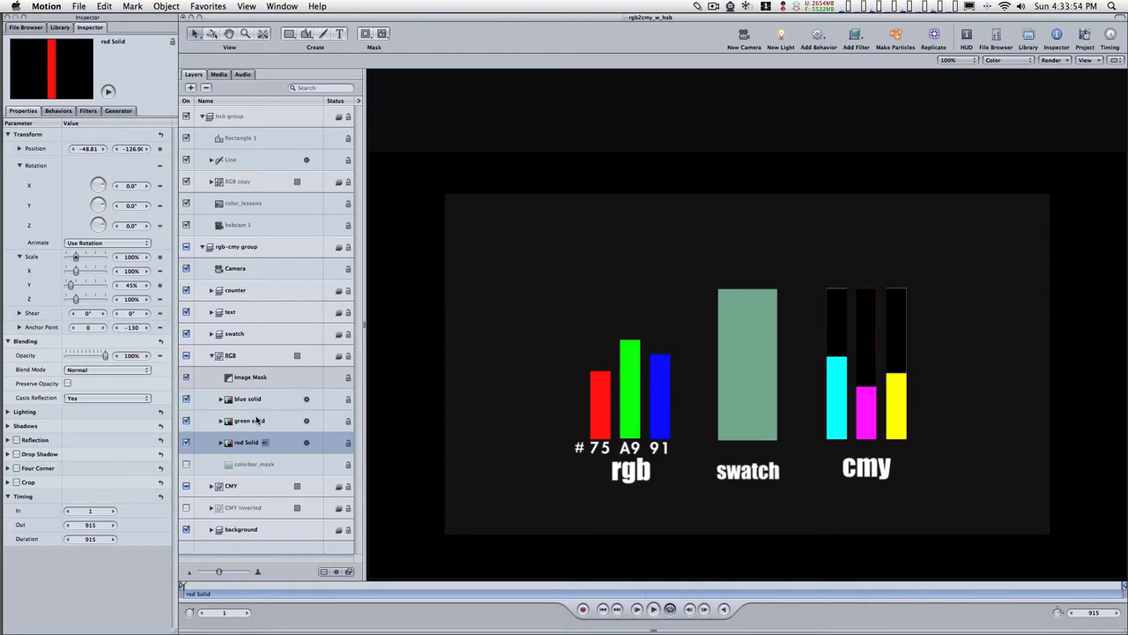
click(249, 420)
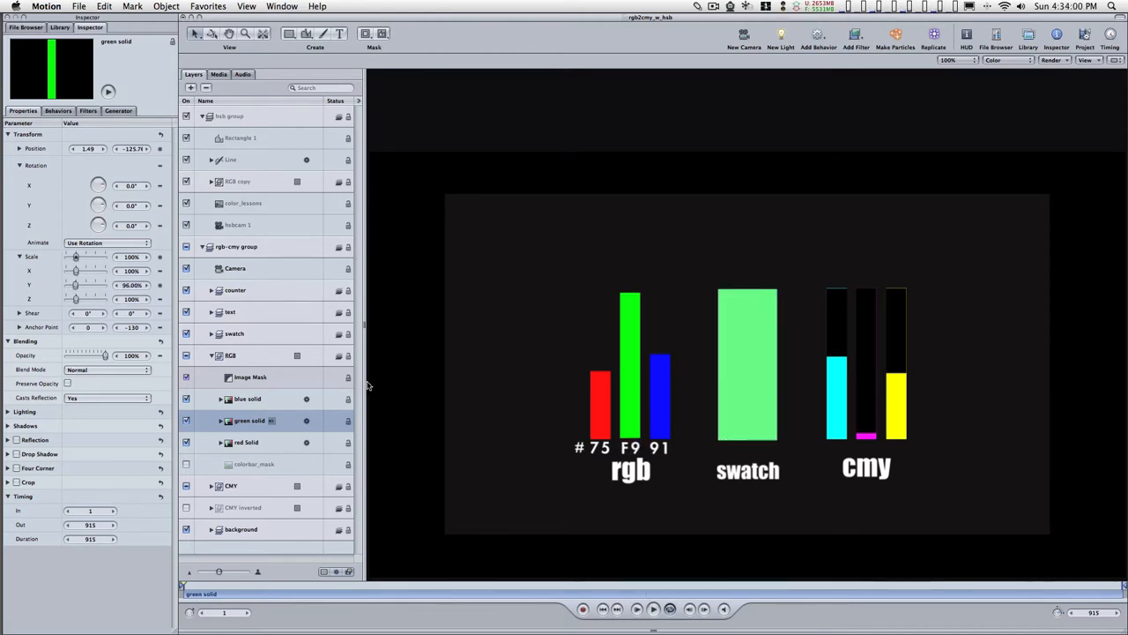
click(248, 398)
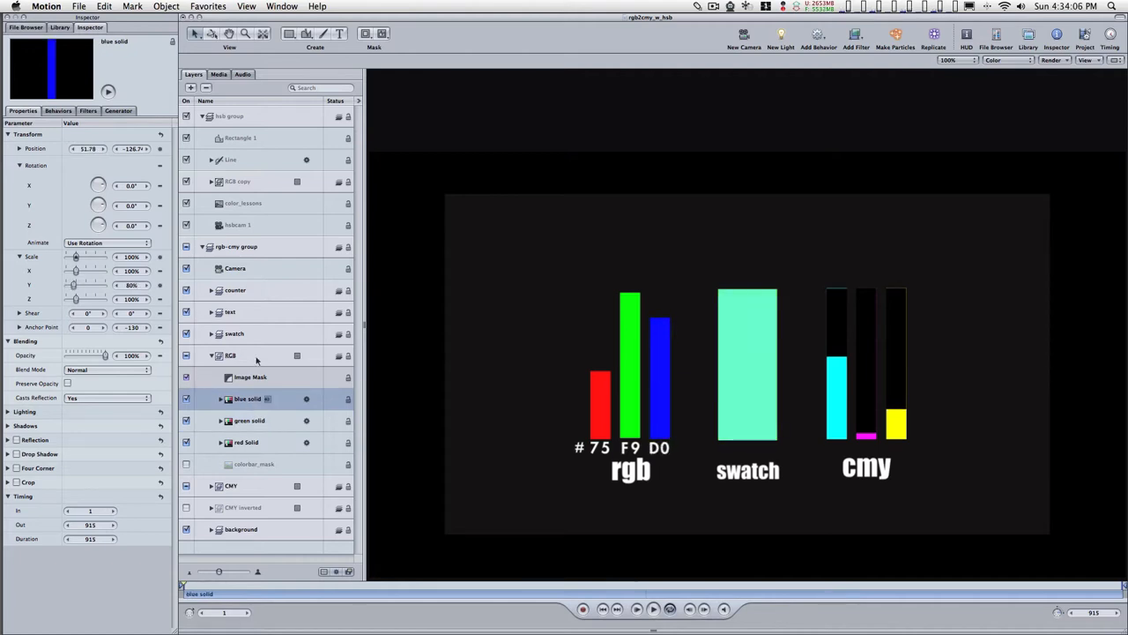
click(247, 442)
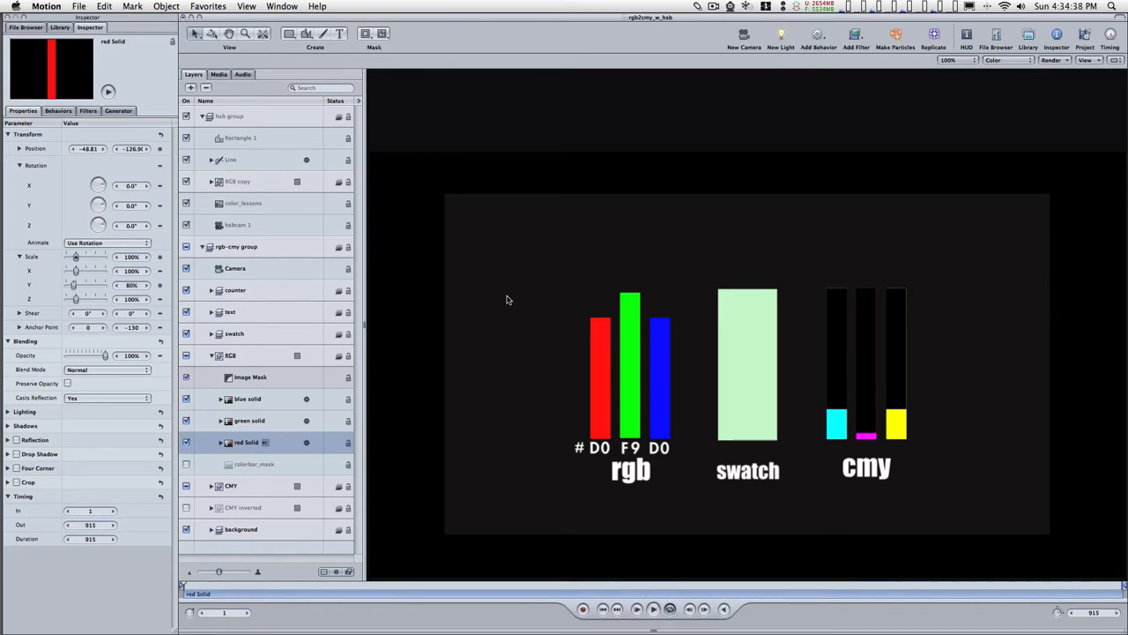
mouse_move(655, 320)
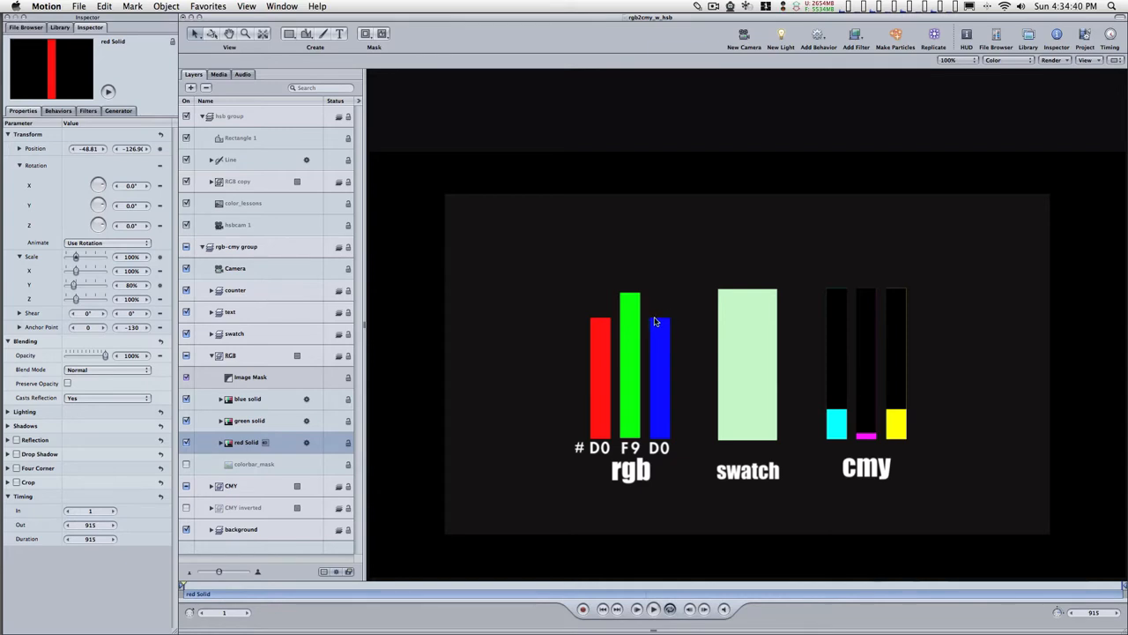
mouse_move(602, 323)
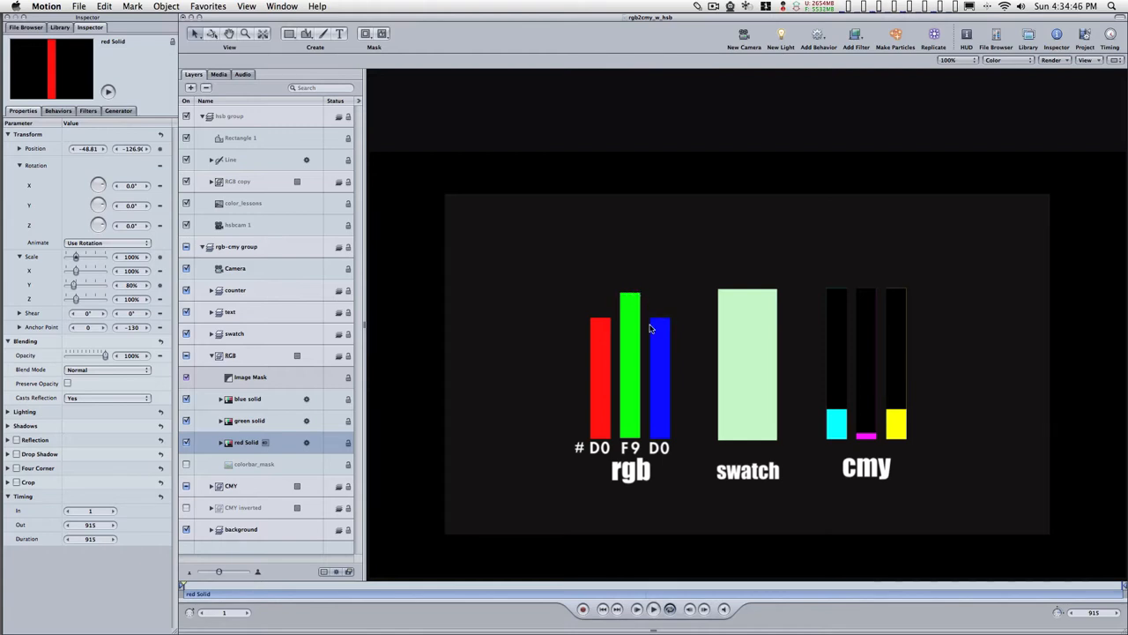
mouse_move(304, 381)
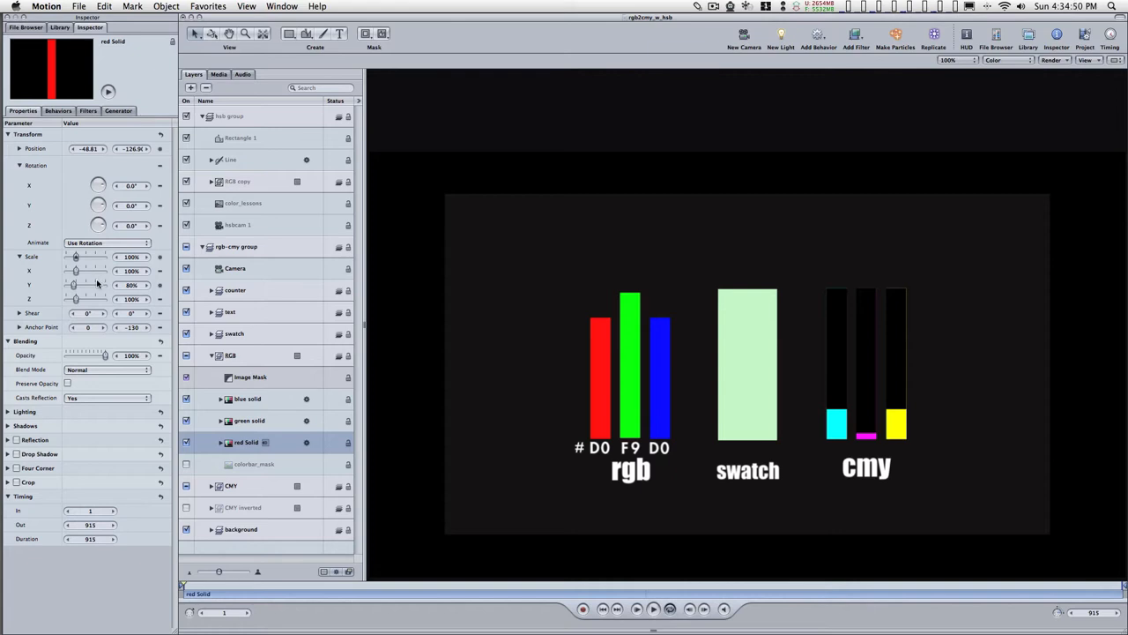
Drag the green solid's Scale Y down to 0%.
click(248, 421)
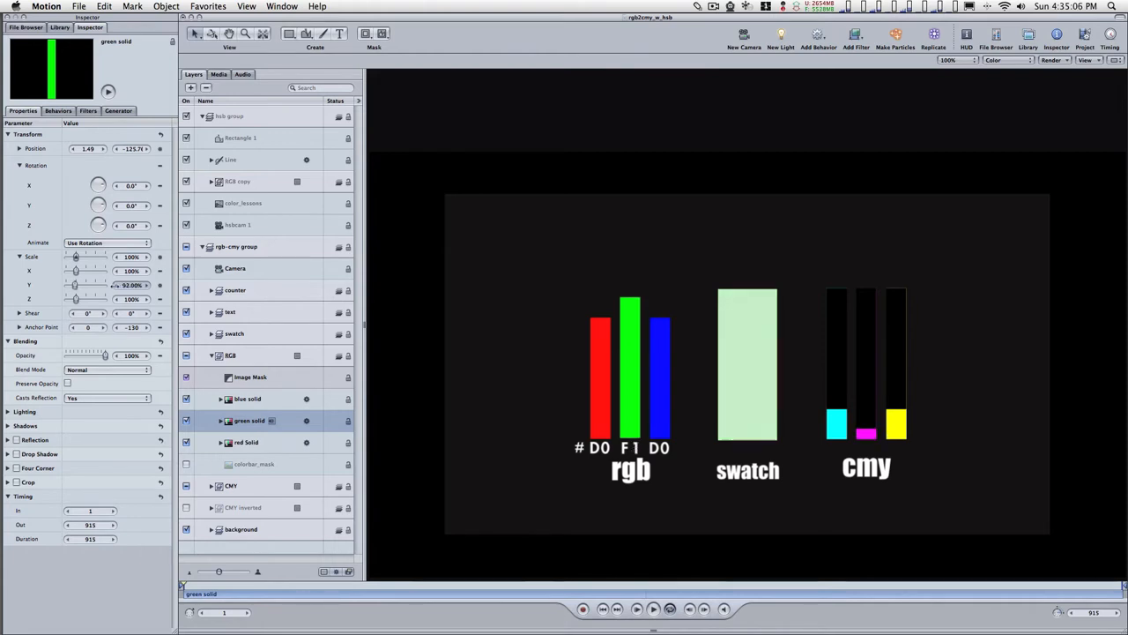
drag(79, 285, 74, 285)
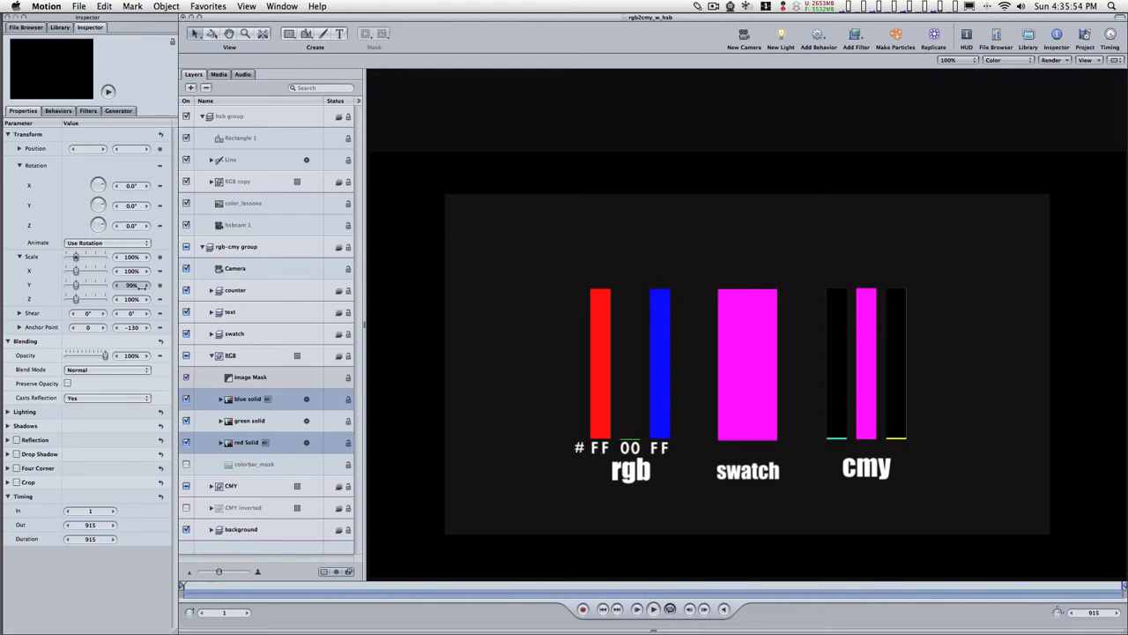
drag(100, 285, 69, 285)
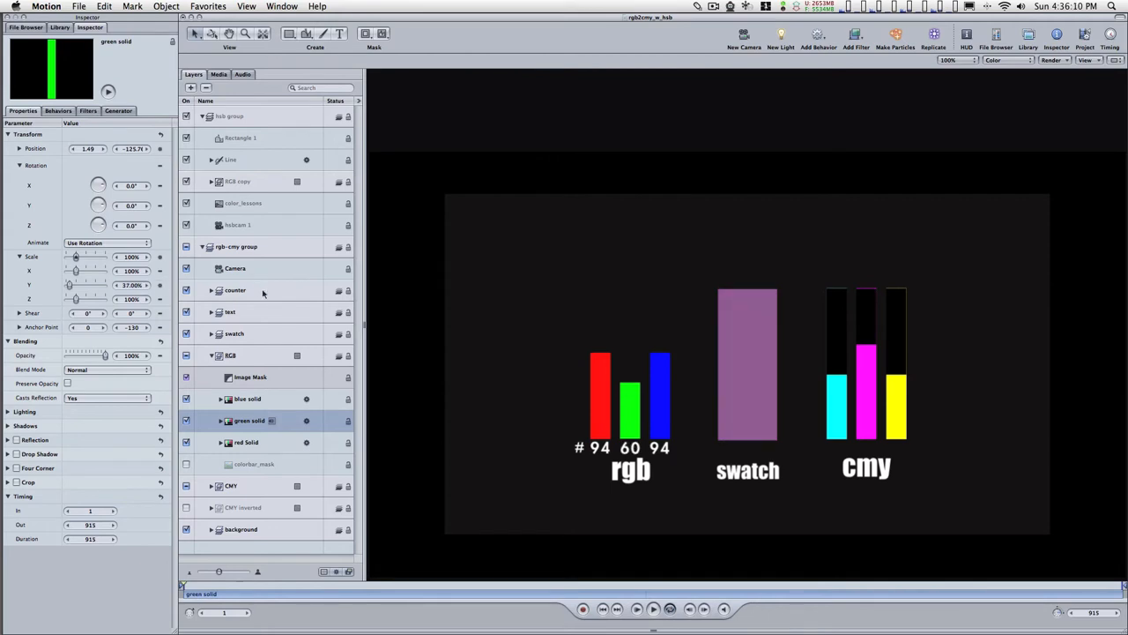
mouse_move(621, 388)
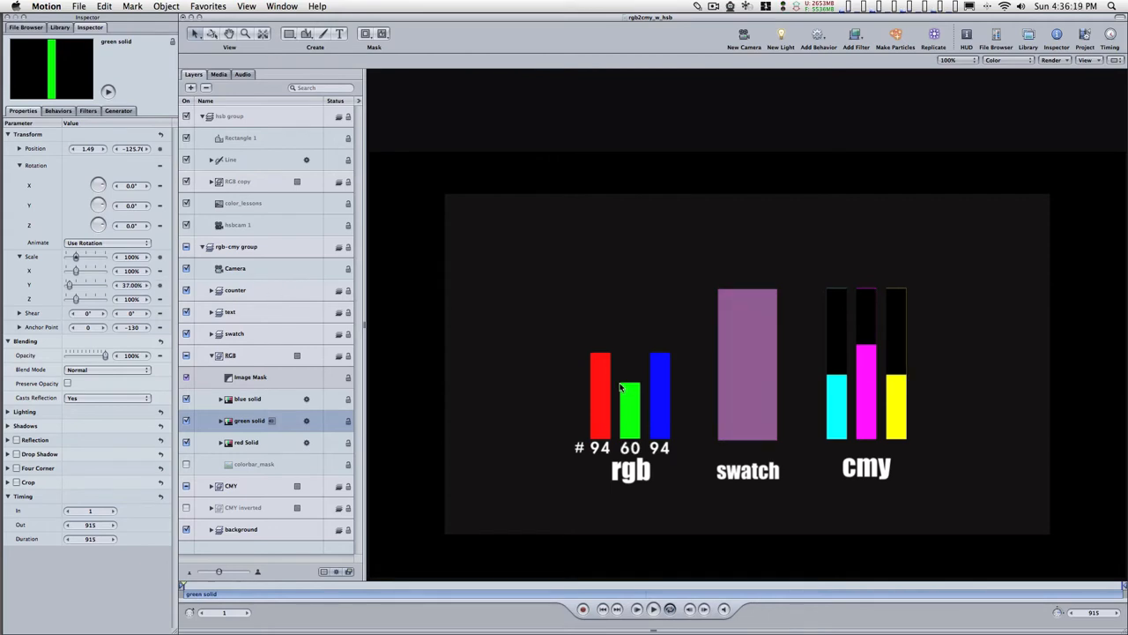
mouse_move(597, 383)
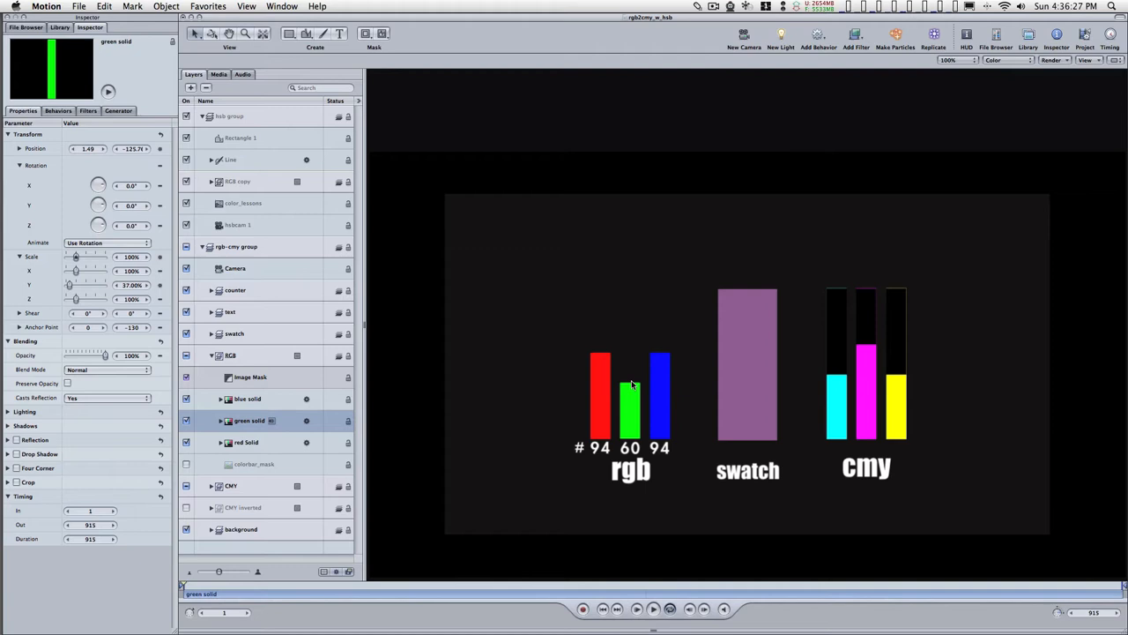
mouse_move(661, 366)
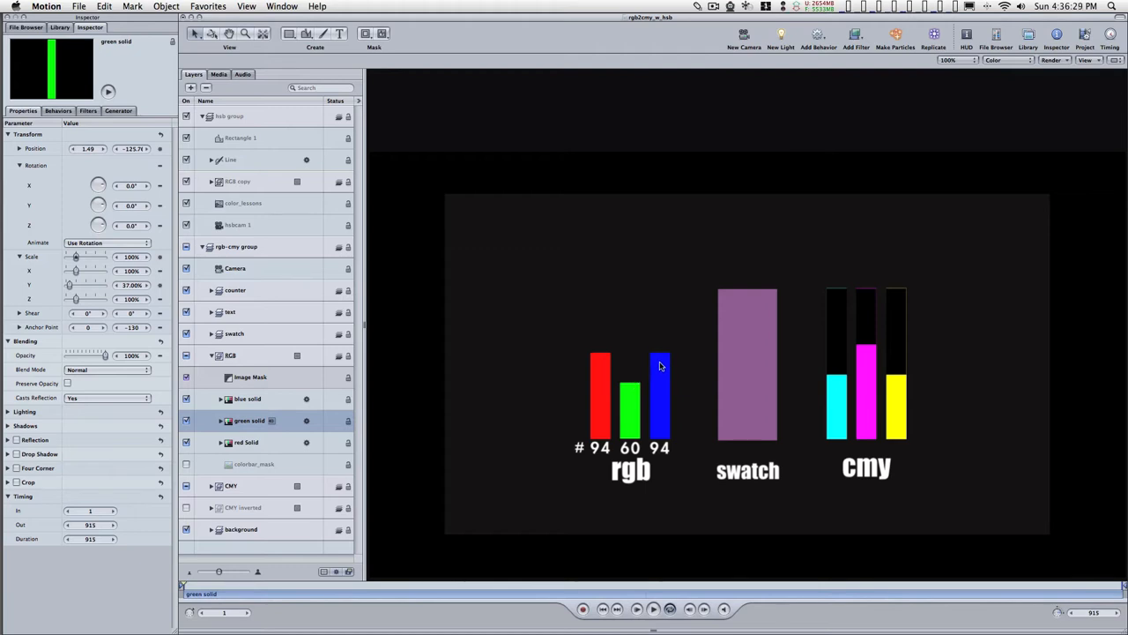
mouse_move(596, 361)
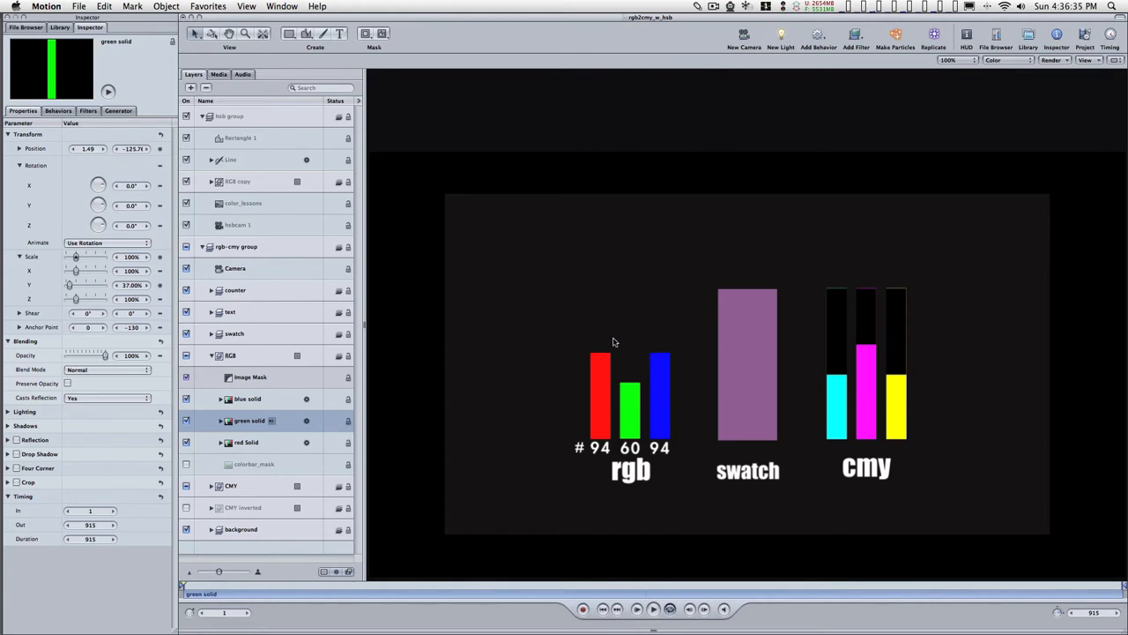
mouse_move(637, 342)
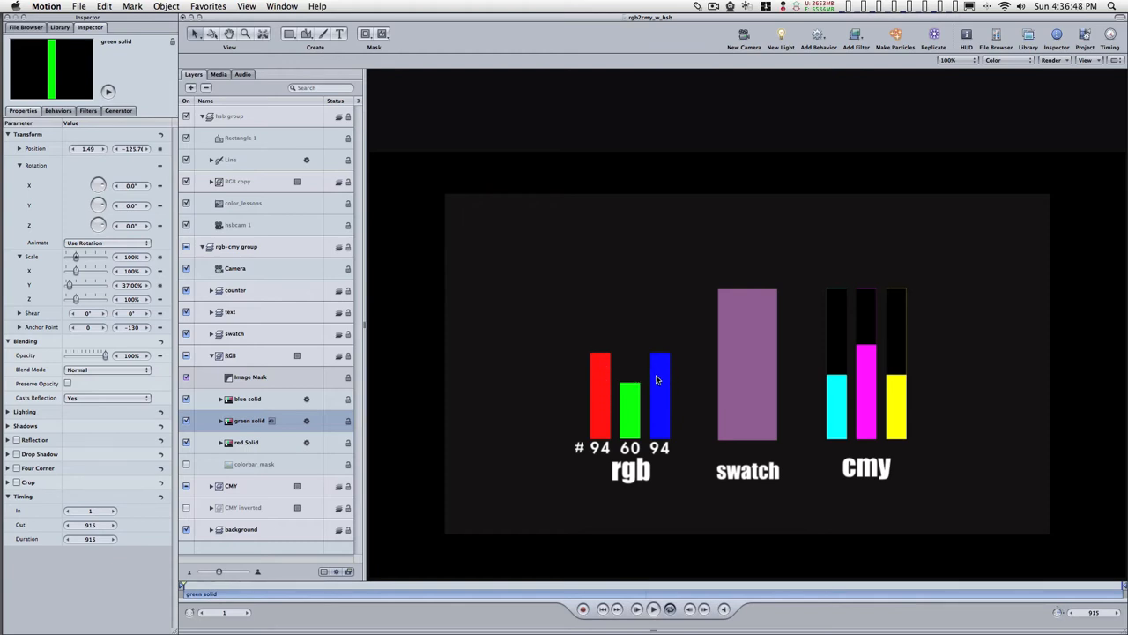
mouse_move(617, 361)
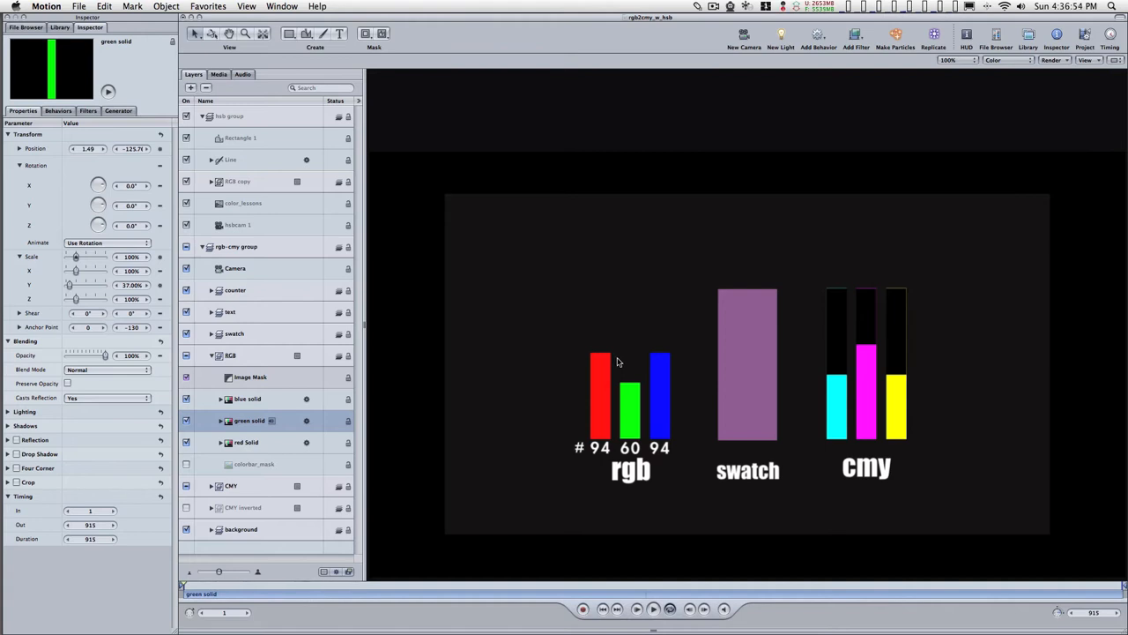
mouse_move(620, 369)
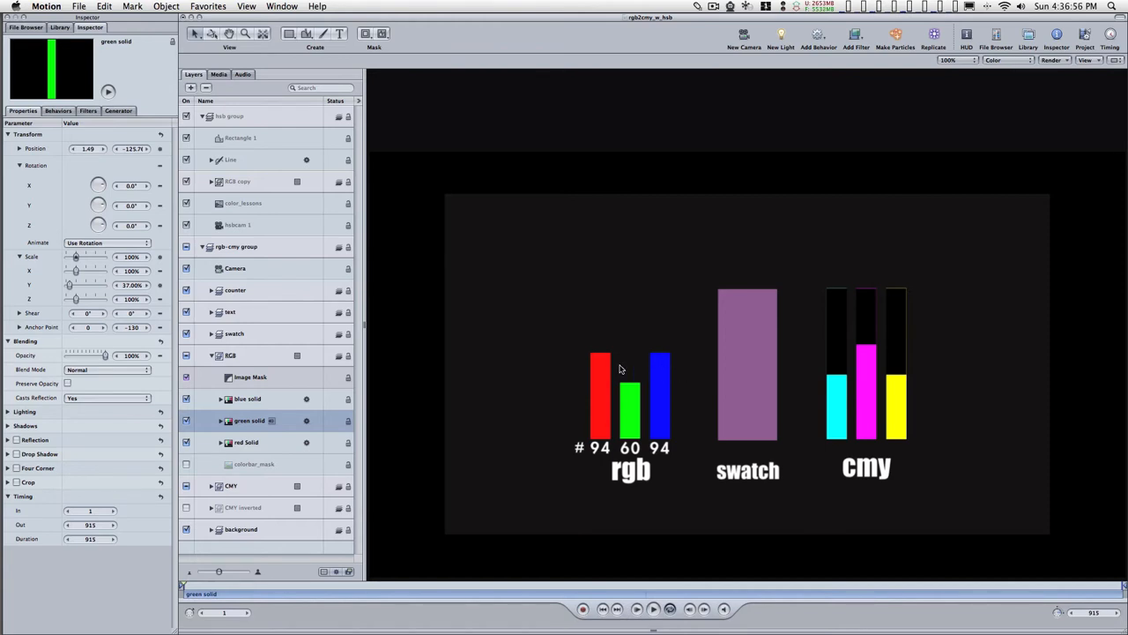
mouse_move(605, 370)
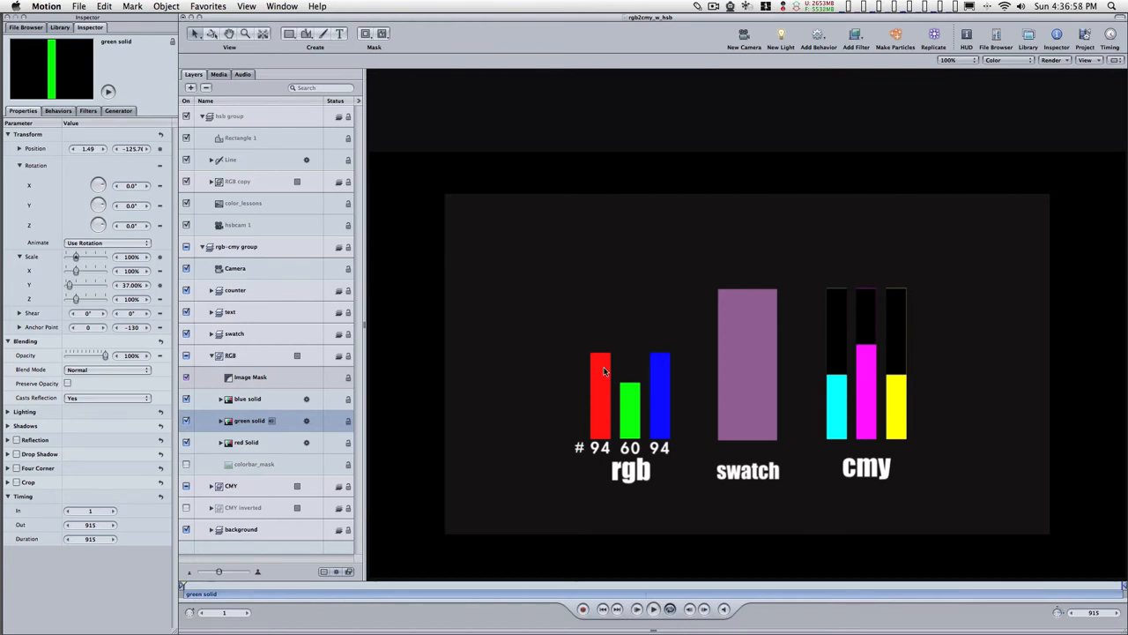
mouse_move(602, 377)
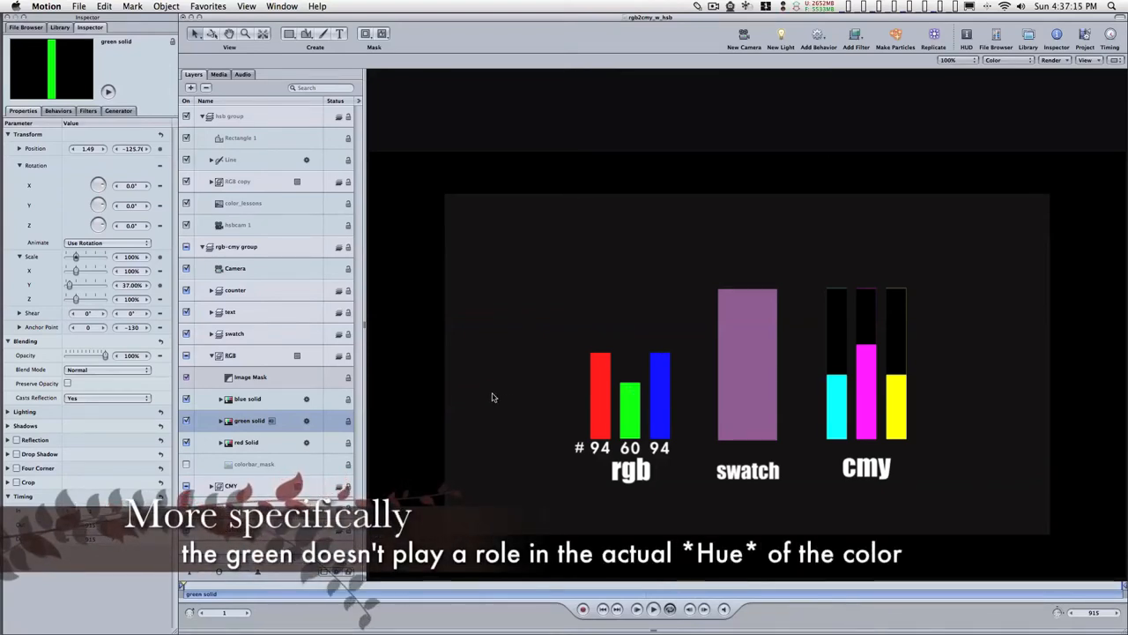
mouse_move(443, 365)
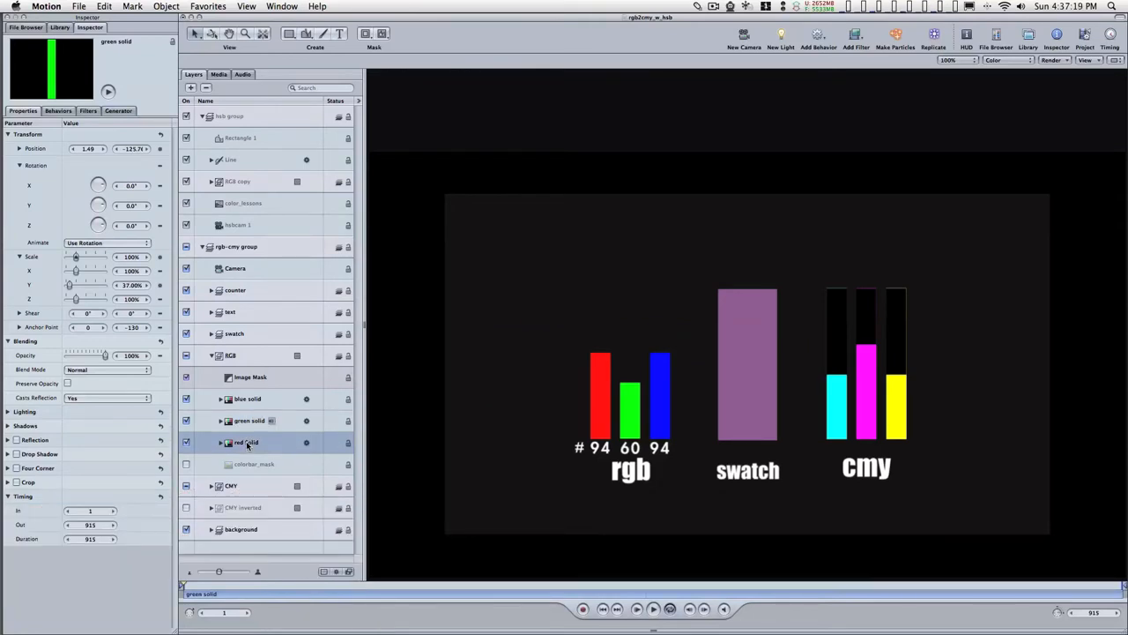
Select the red Solid layer to lower its Scale Y.
click(247, 442)
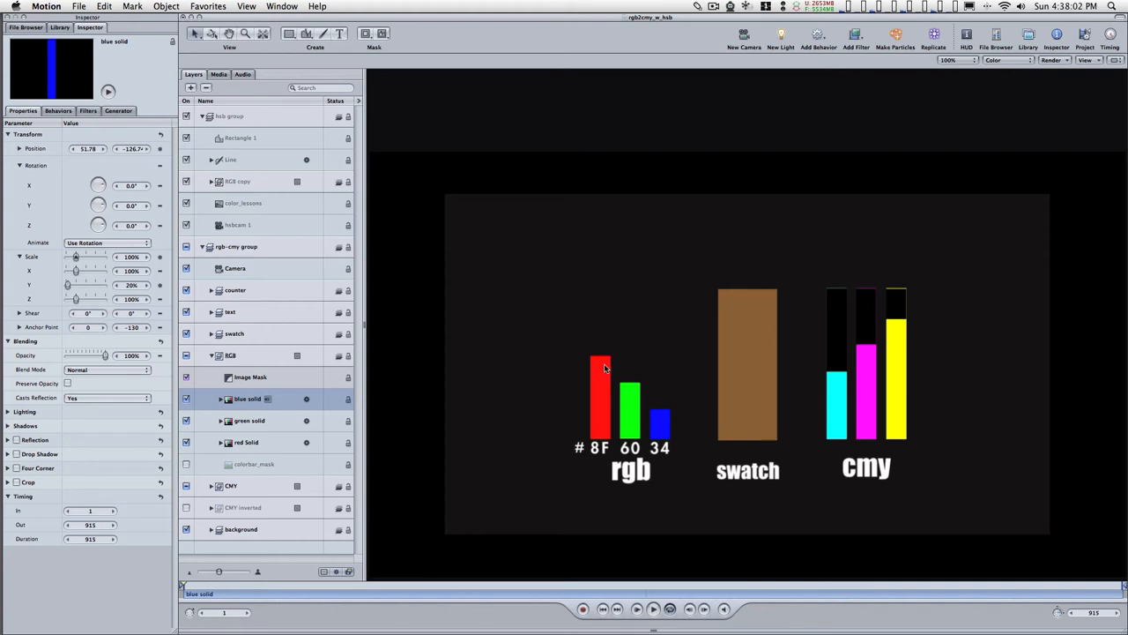
mouse_move(676, 407)
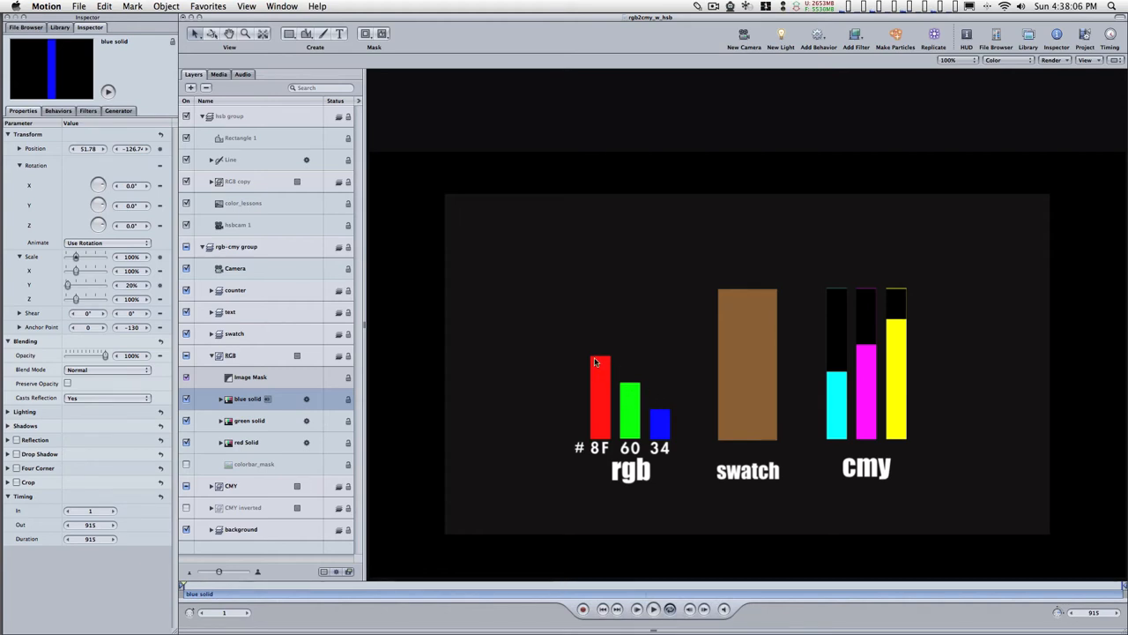
mouse_move(648, 409)
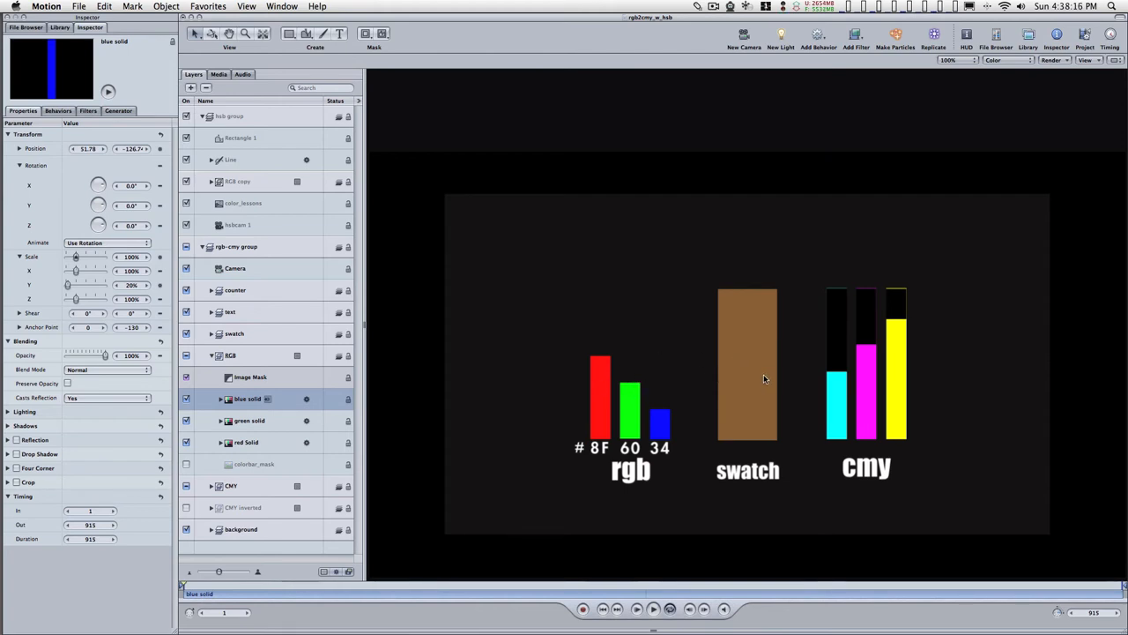
mouse_move(742, 368)
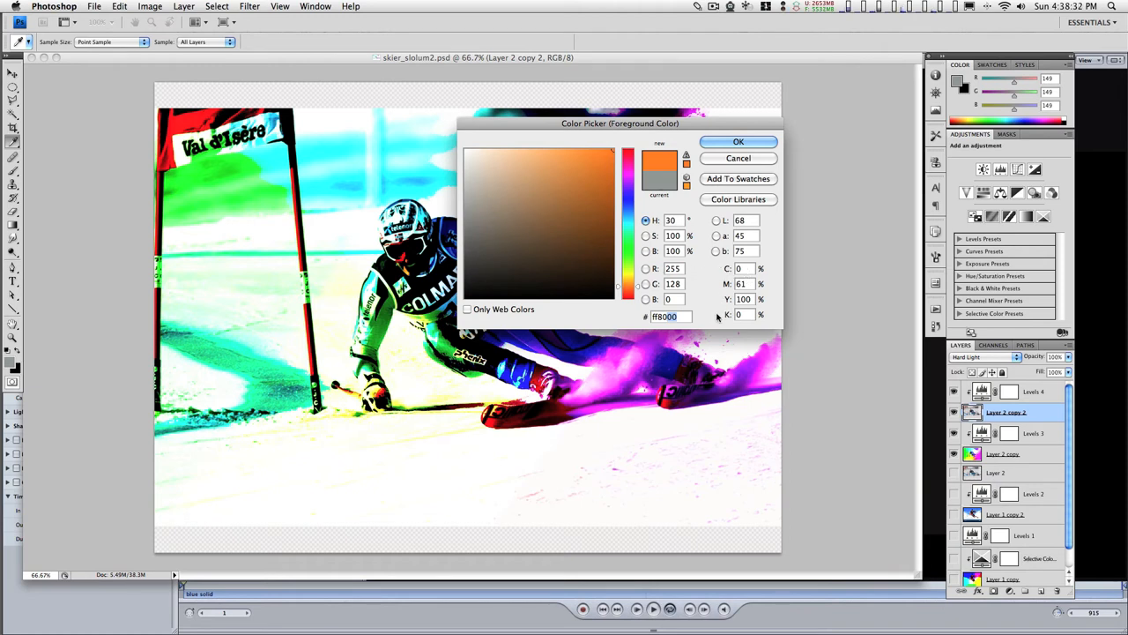
mouse_move(608, 220)
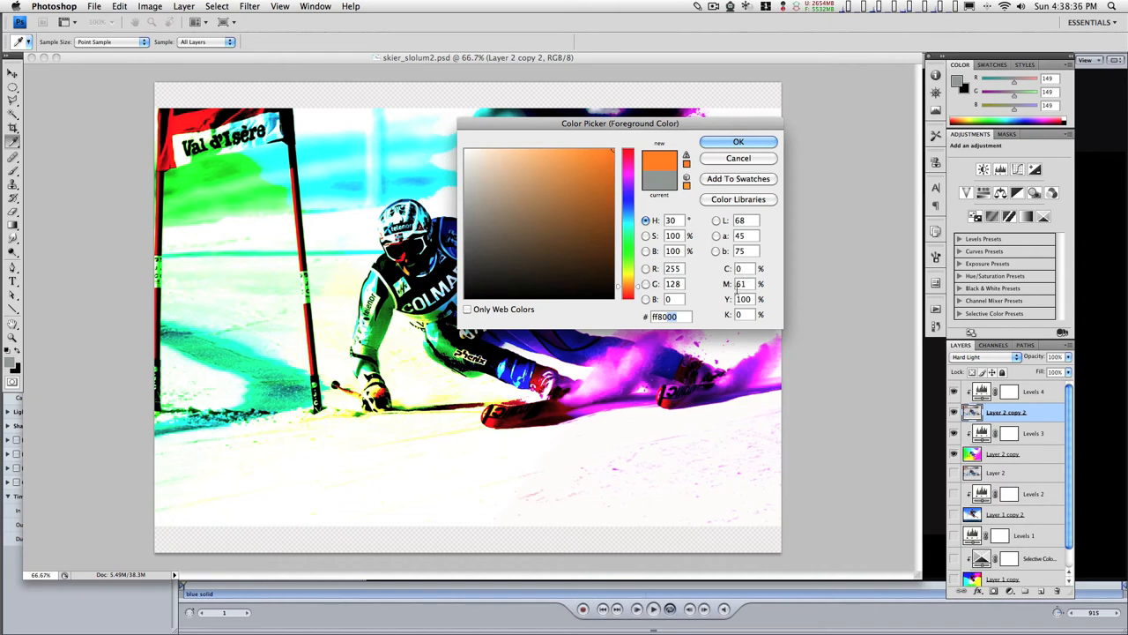
mouse_move(718, 291)
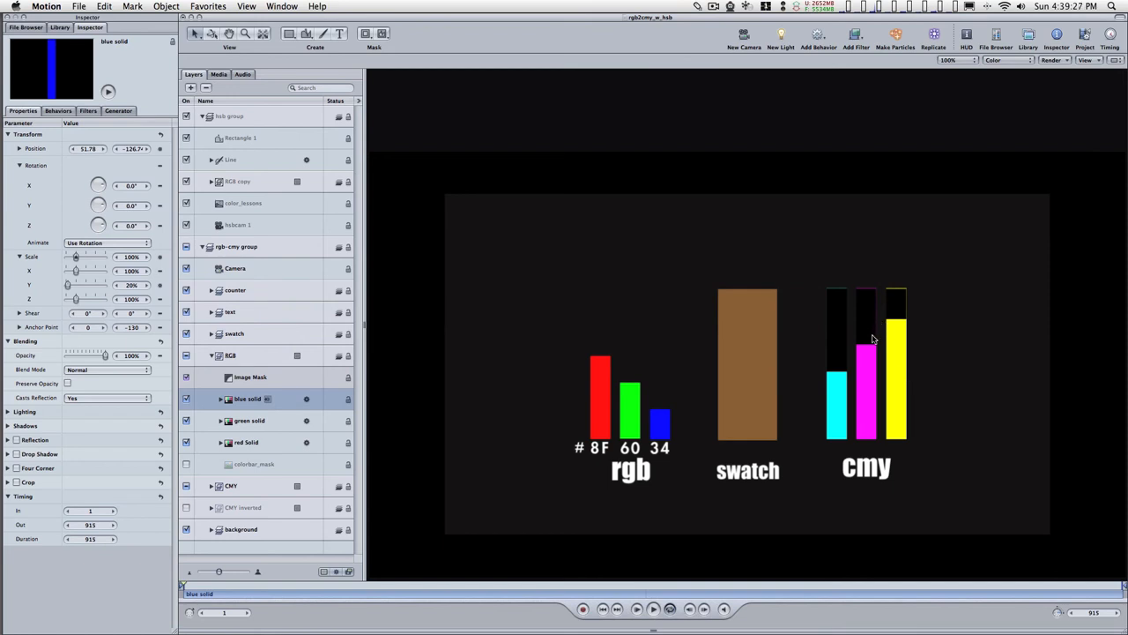
mouse_move(908, 351)
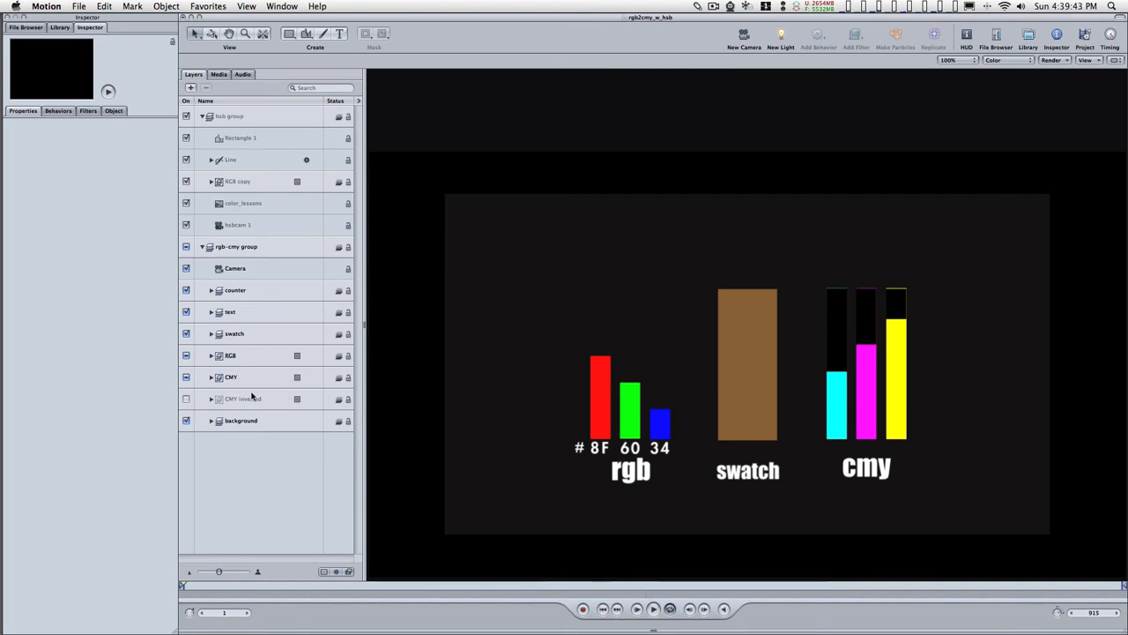
mouse_move(891, 365)
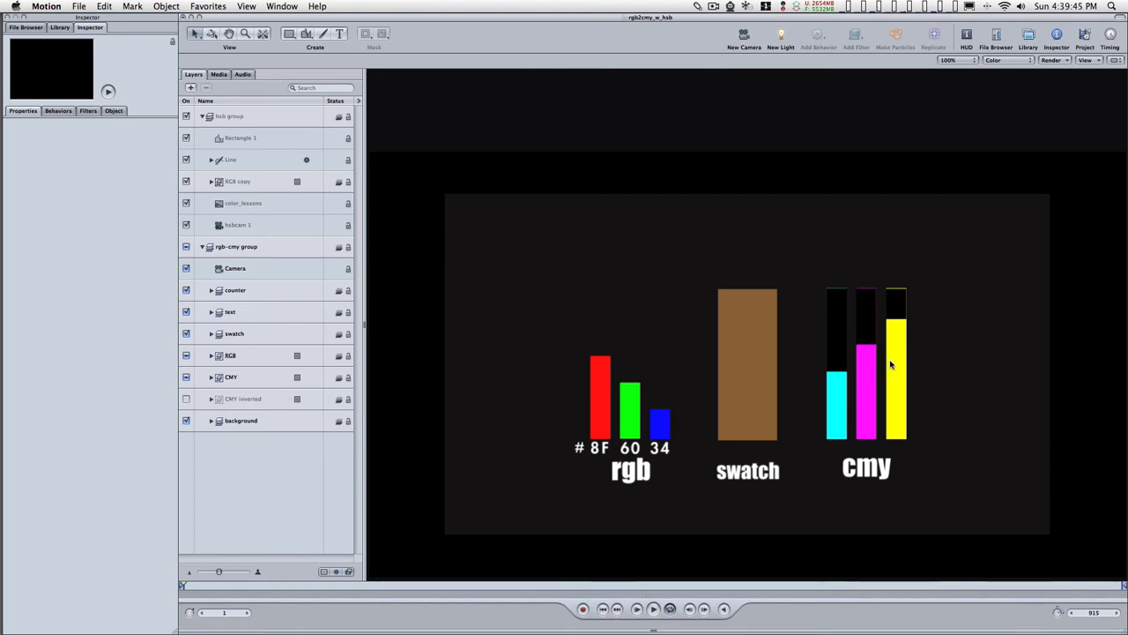
mouse_move(907, 369)
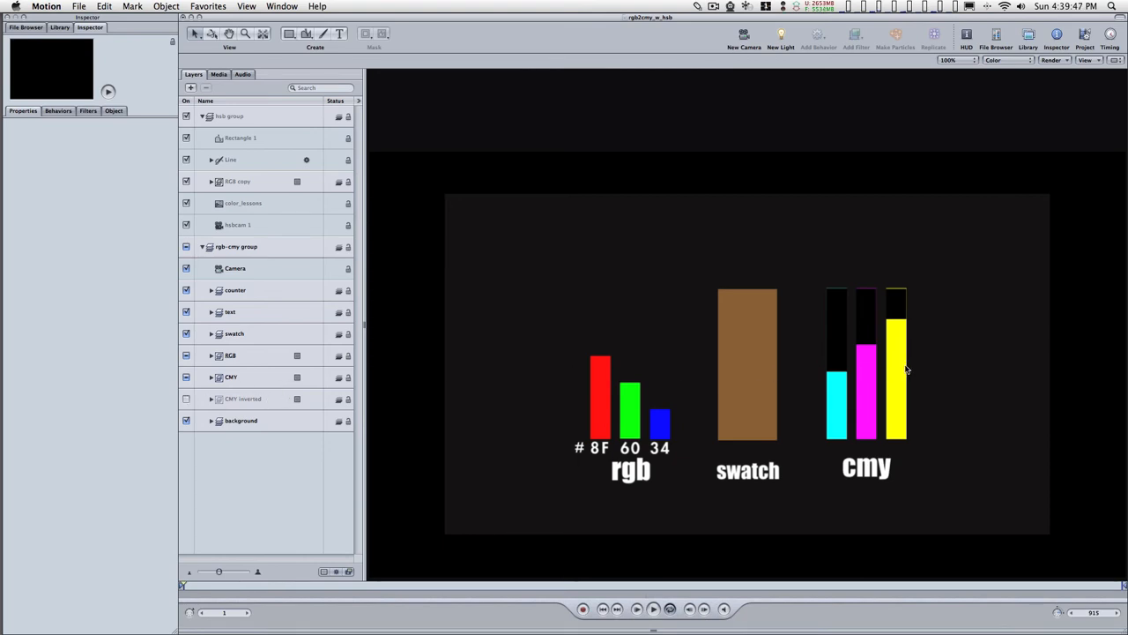
mouse_move(652, 406)
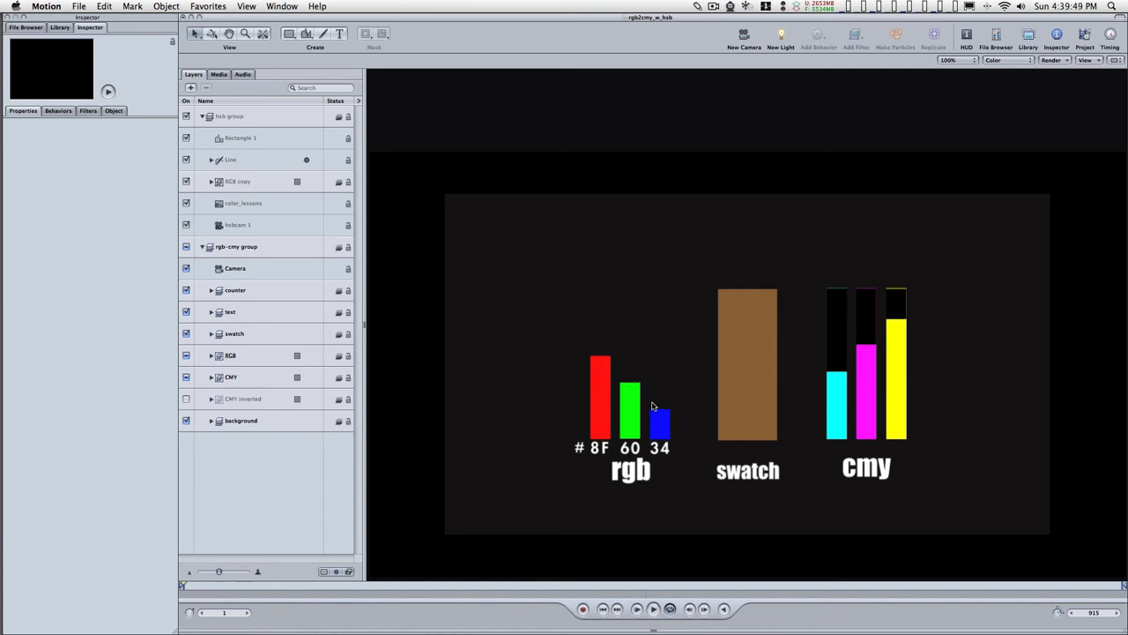
click(186, 399)
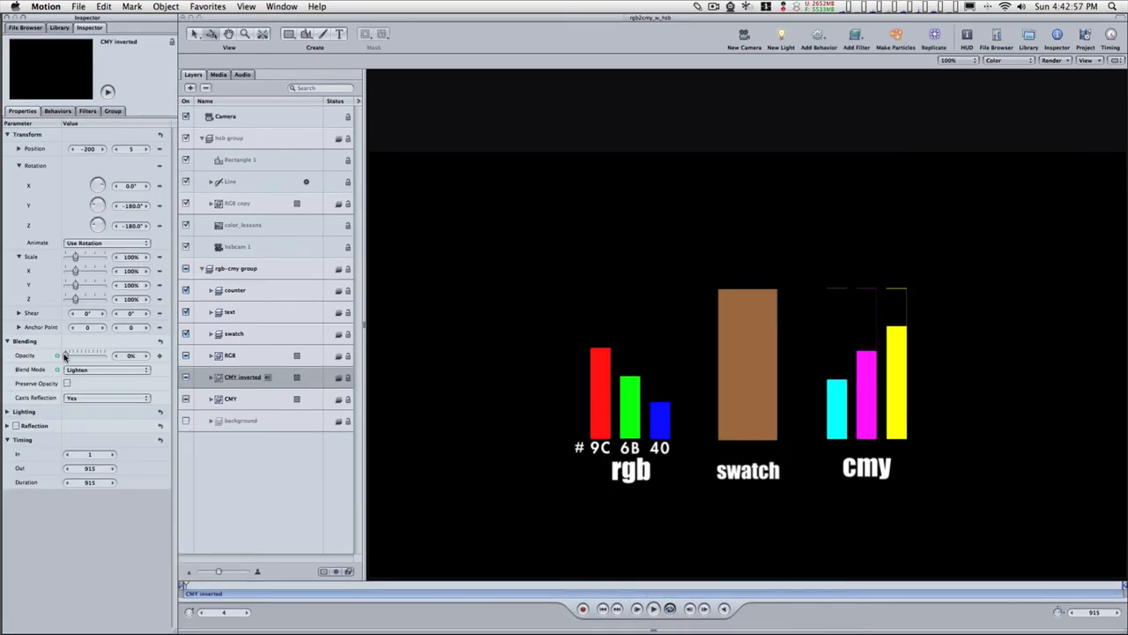
drag(56, 355, 104, 356)
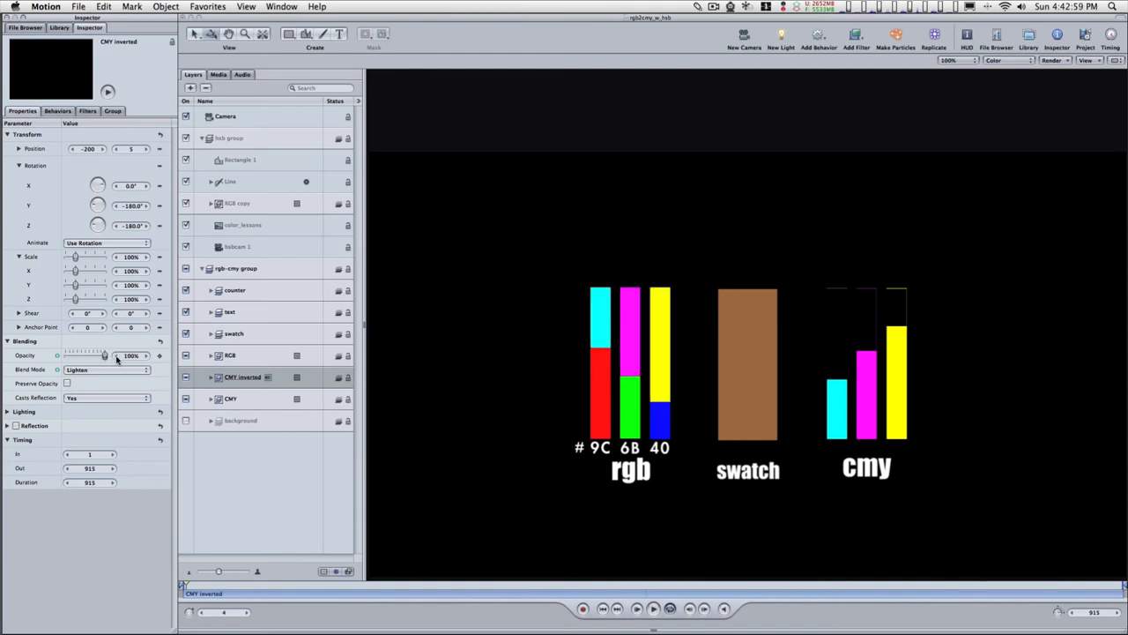
drag(104, 355, 83, 355)
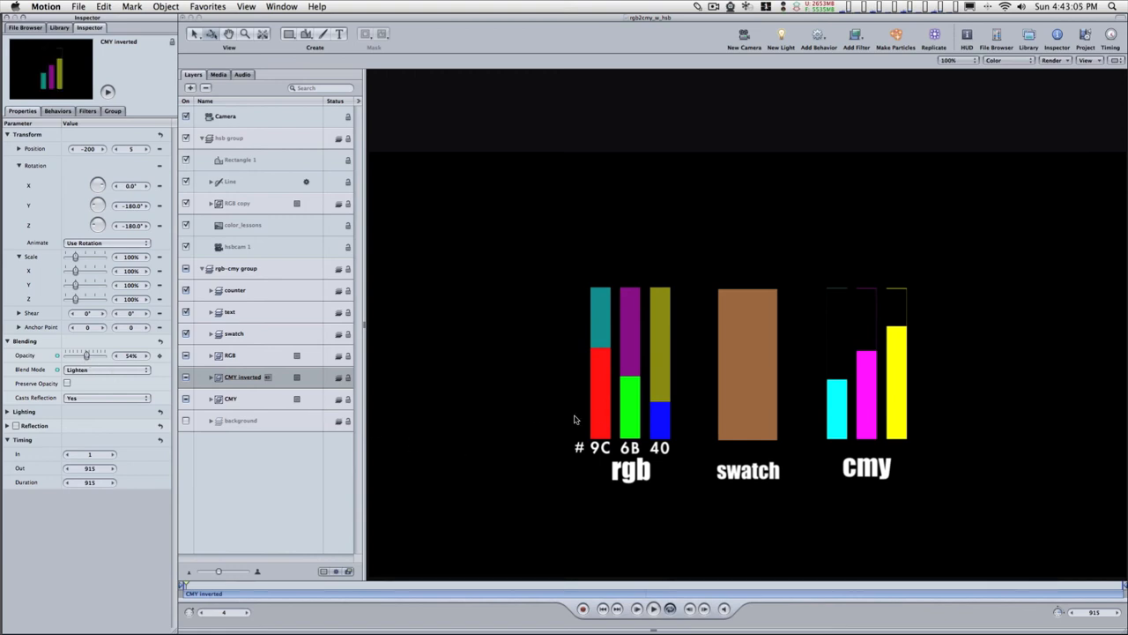
mouse_move(837, 397)
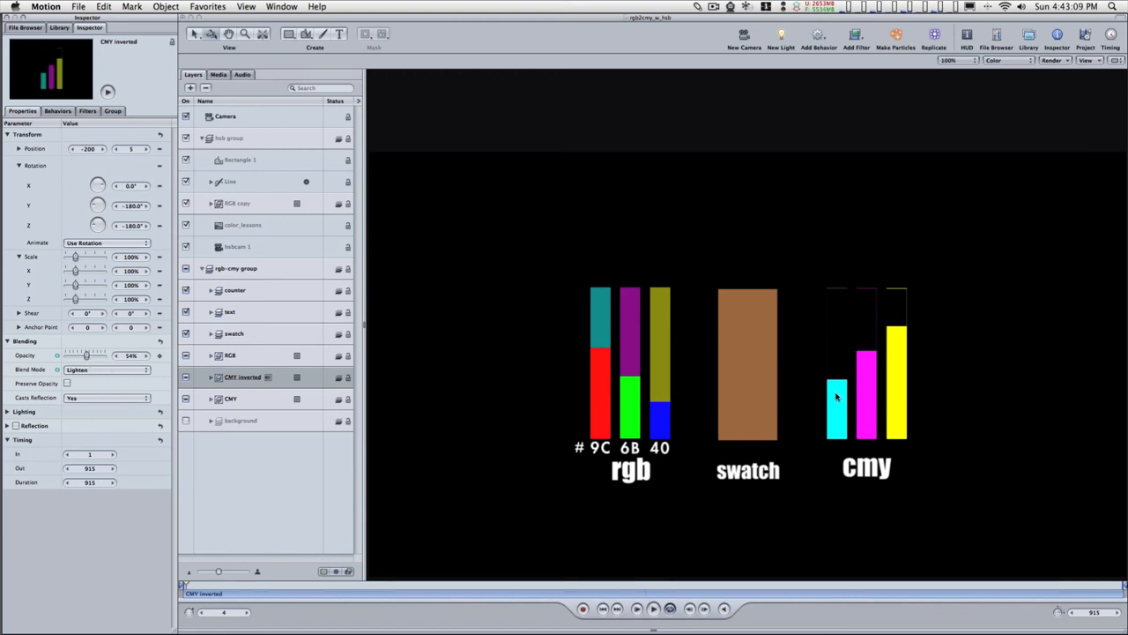
mouse_move(902, 381)
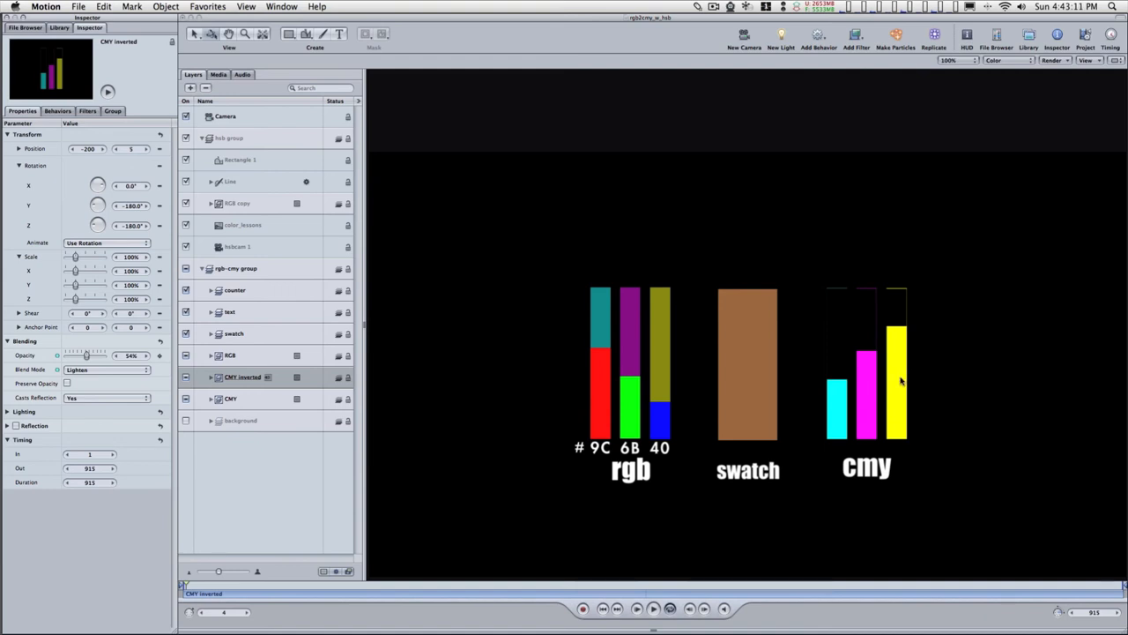
mouse_move(865, 399)
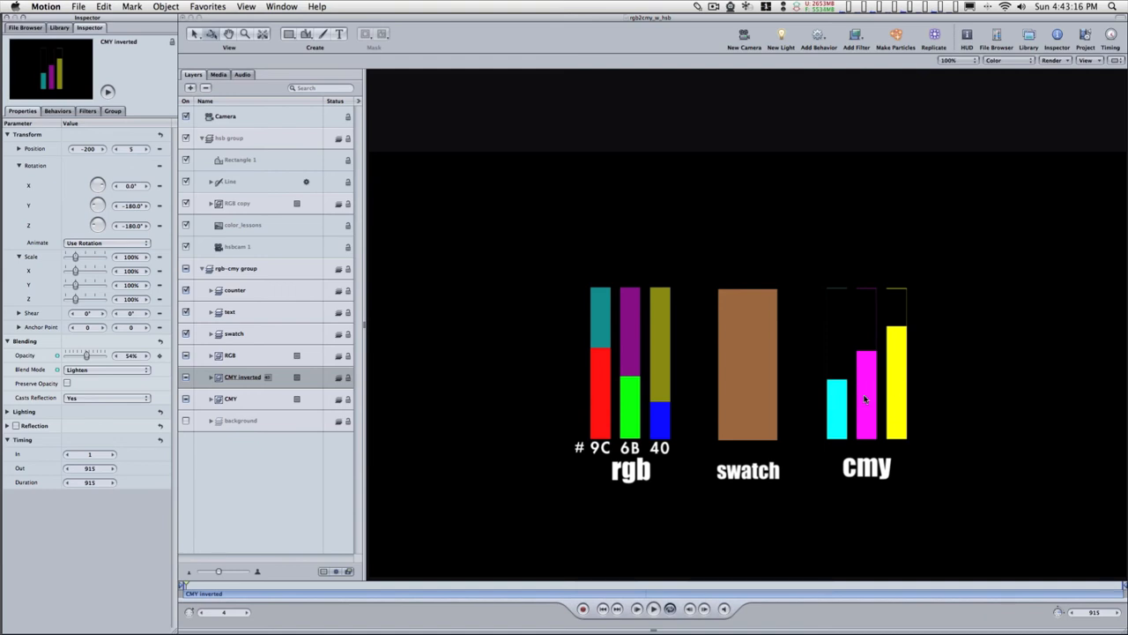
mouse_move(903, 391)
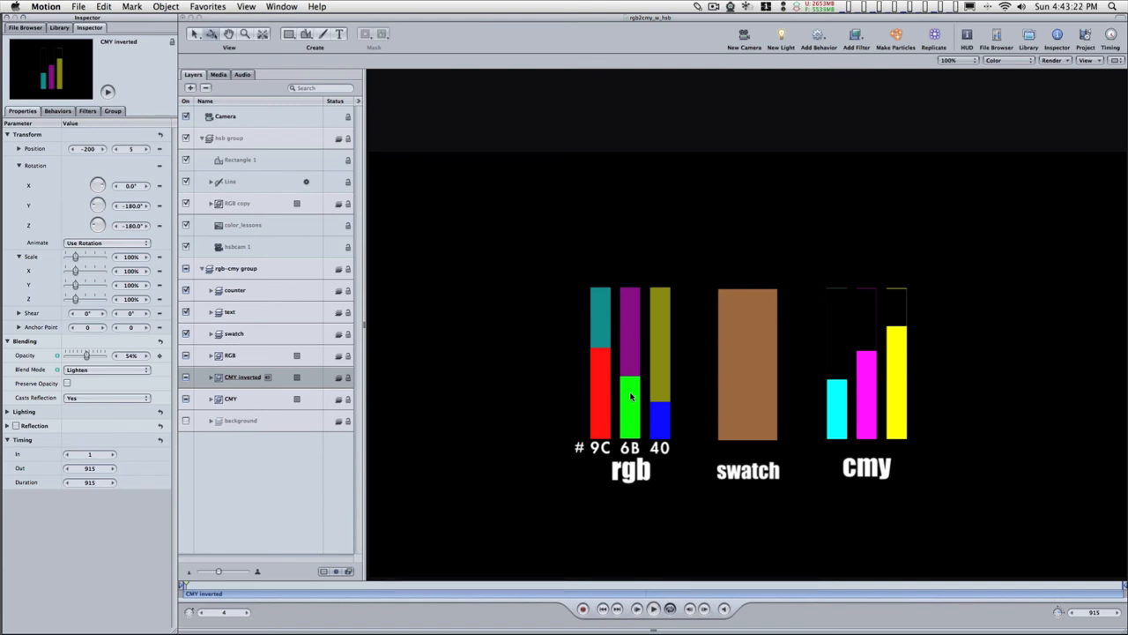
mouse_move(627, 391)
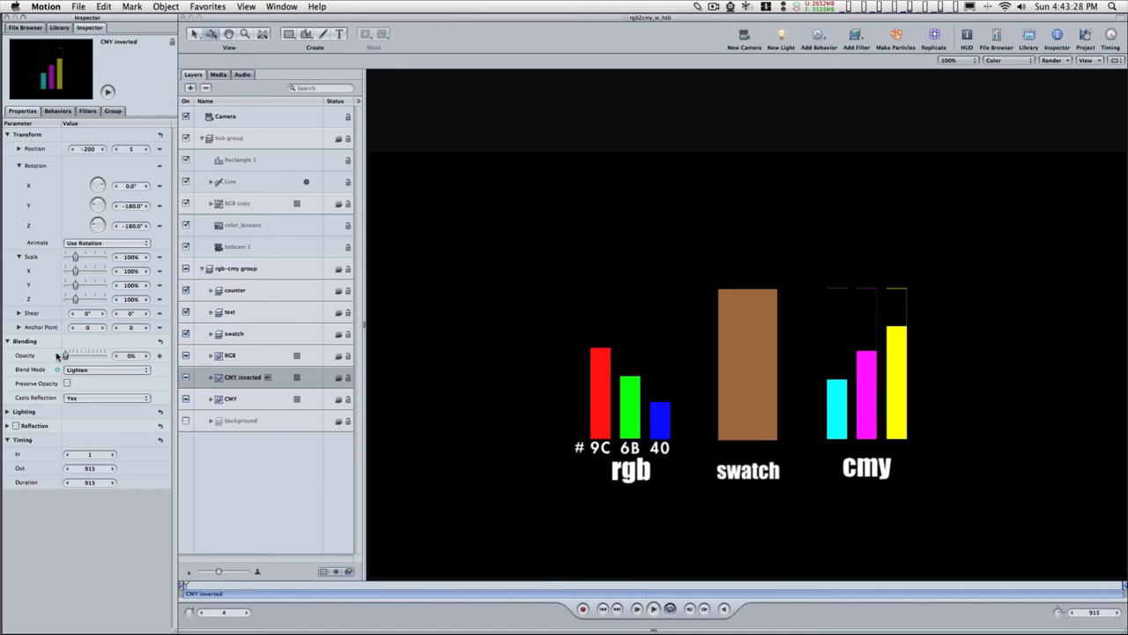
Drag the CMY inverted layer's Blending Opacity up, then down to 0%.
drag(66, 354, 97, 354)
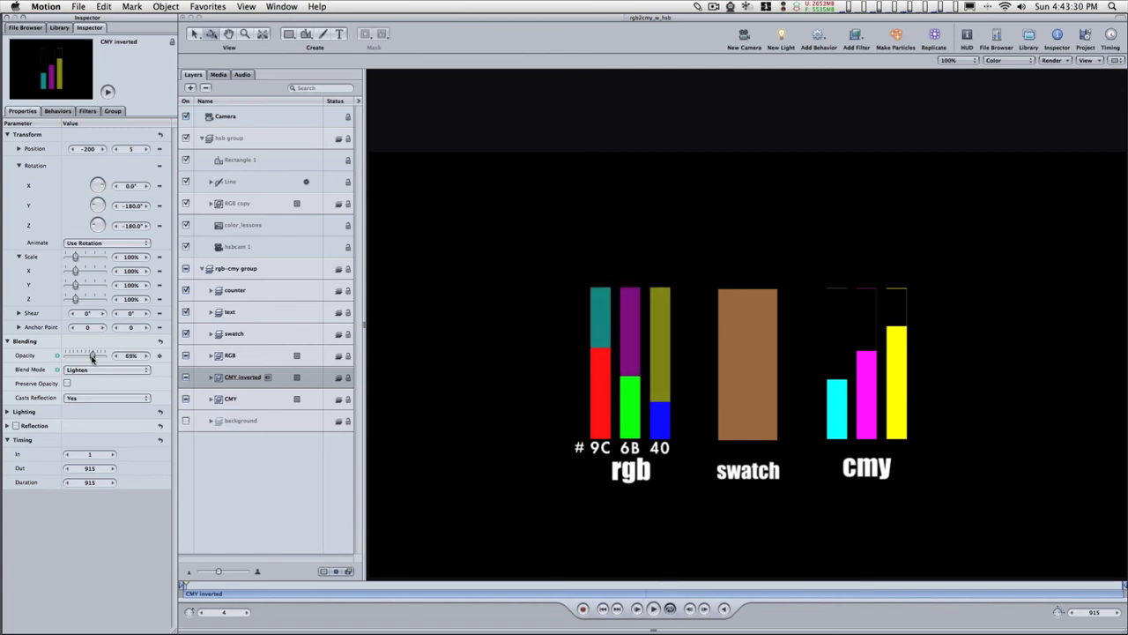
drag(93, 355, 88, 355)
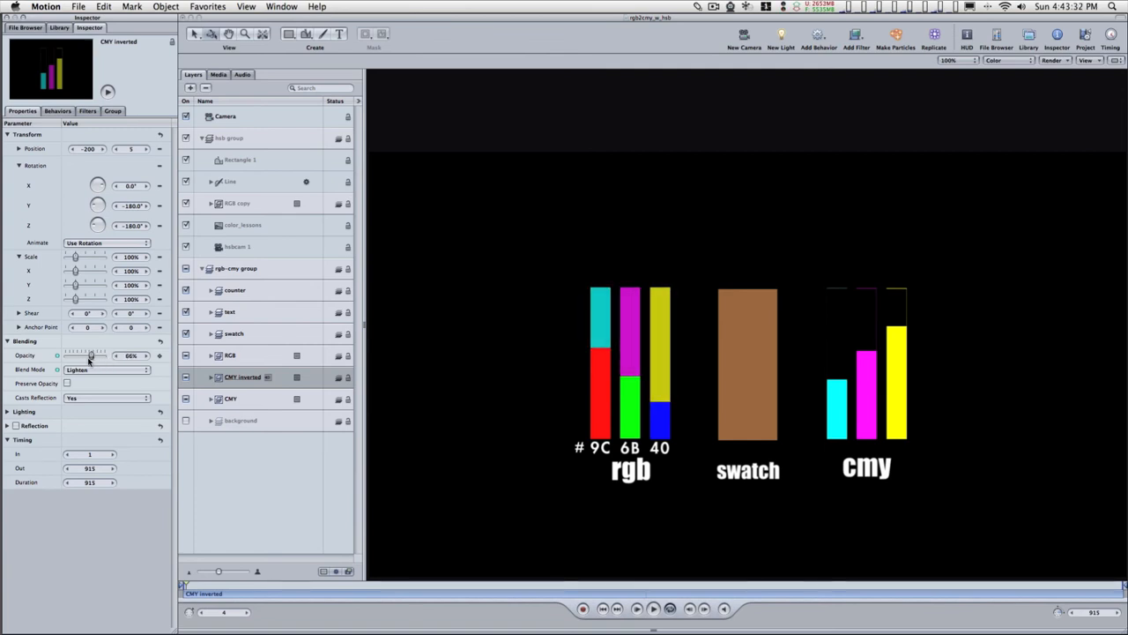
drag(93, 354, 63, 354)
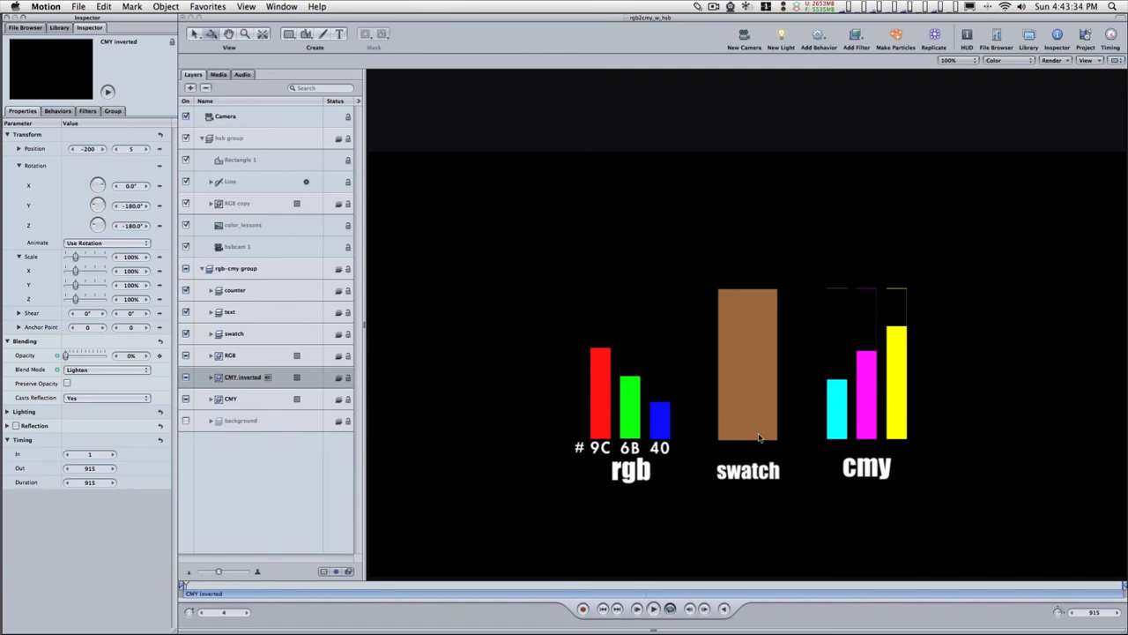
mouse_move(611, 412)
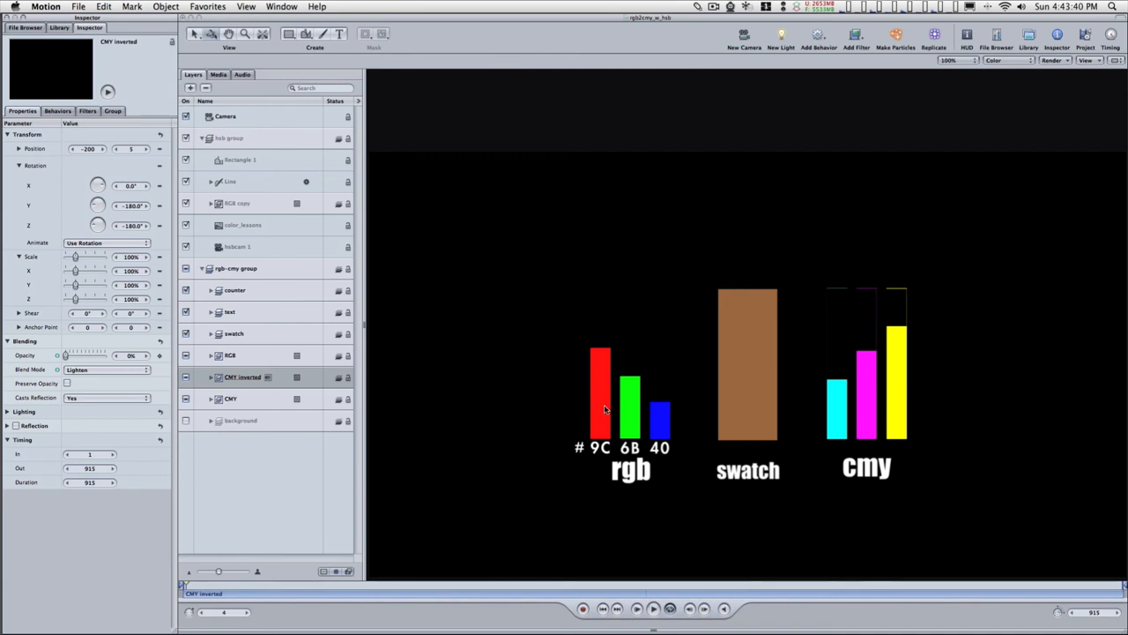
mouse_move(653, 415)
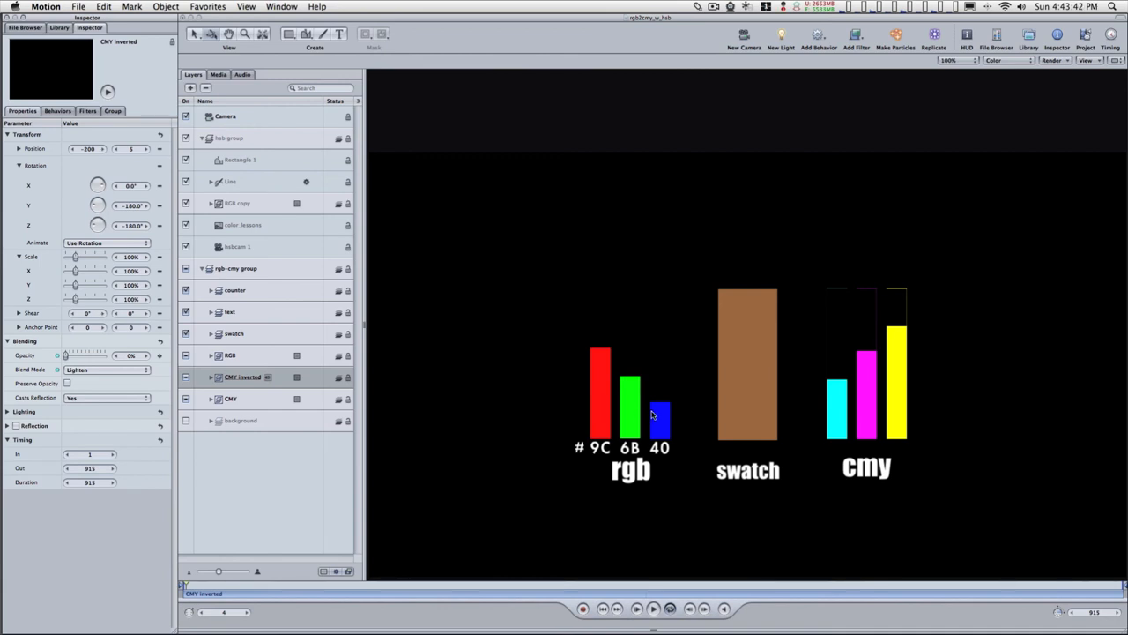
mouse_move(732, 272)
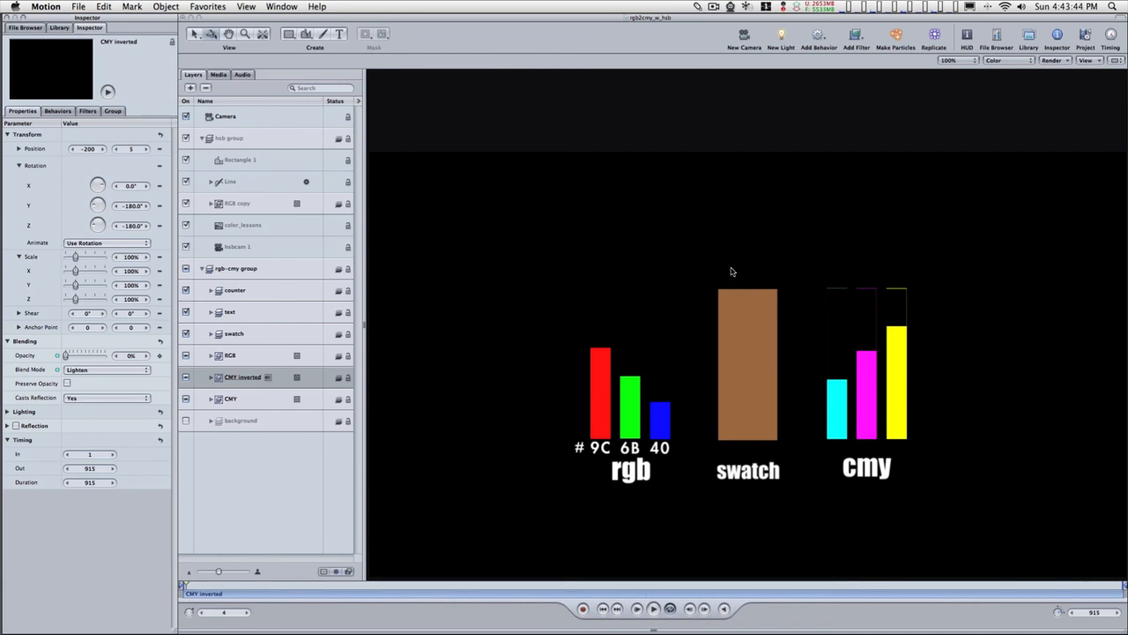
mouse_move(726, 283)
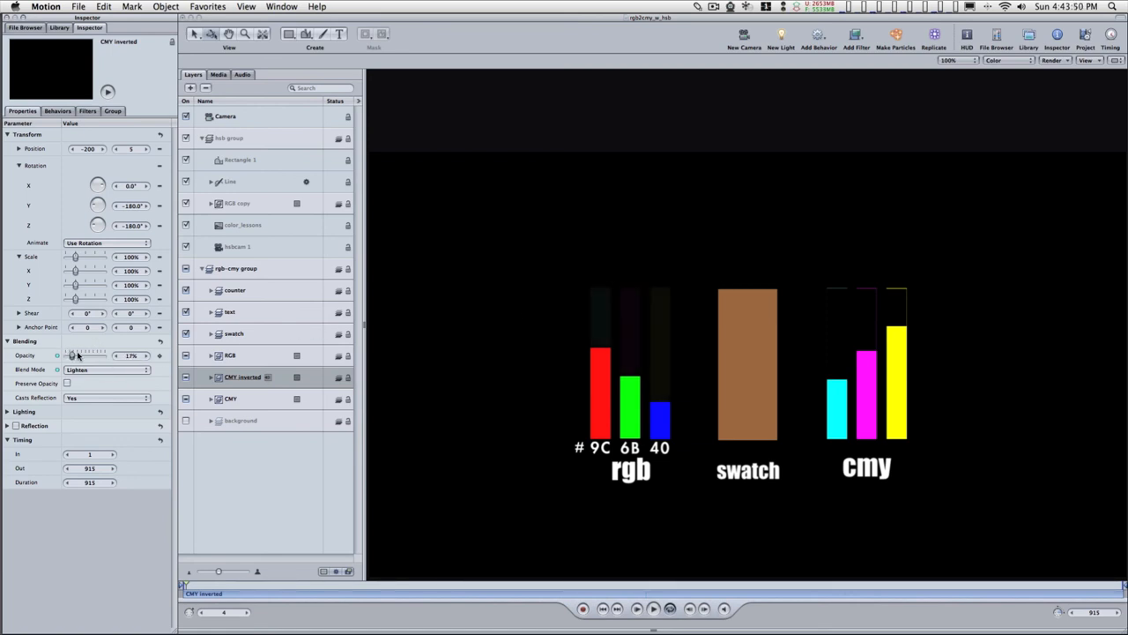
Drag the CMY inverted layer's Opacity slider to 72%.
drag(72, 355, 95, 355)
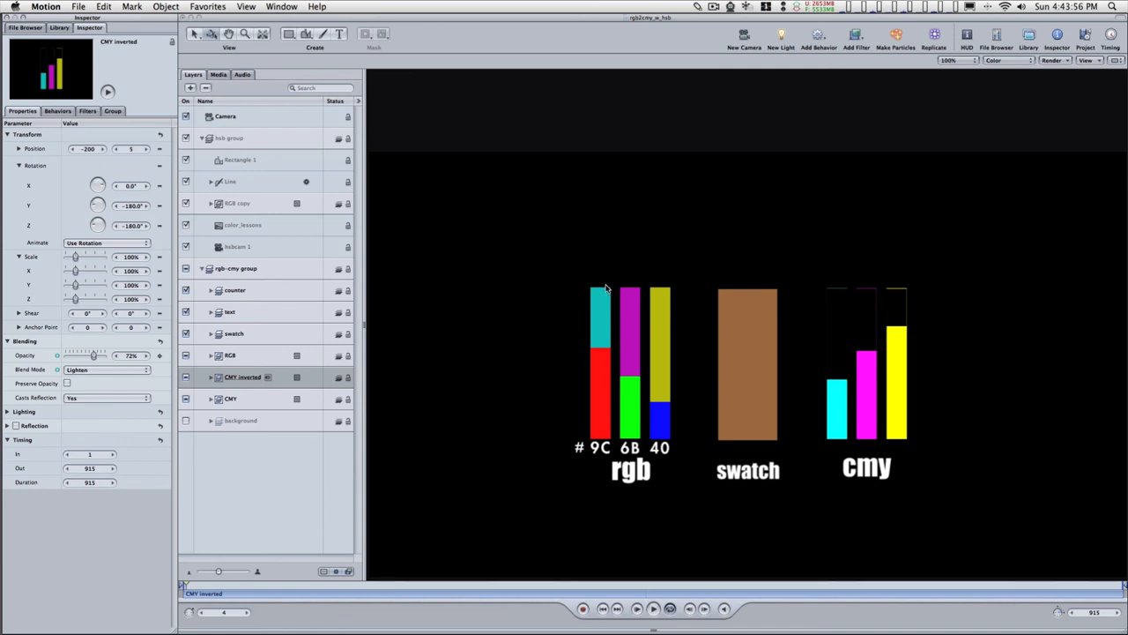
mouse_move(840, 407)
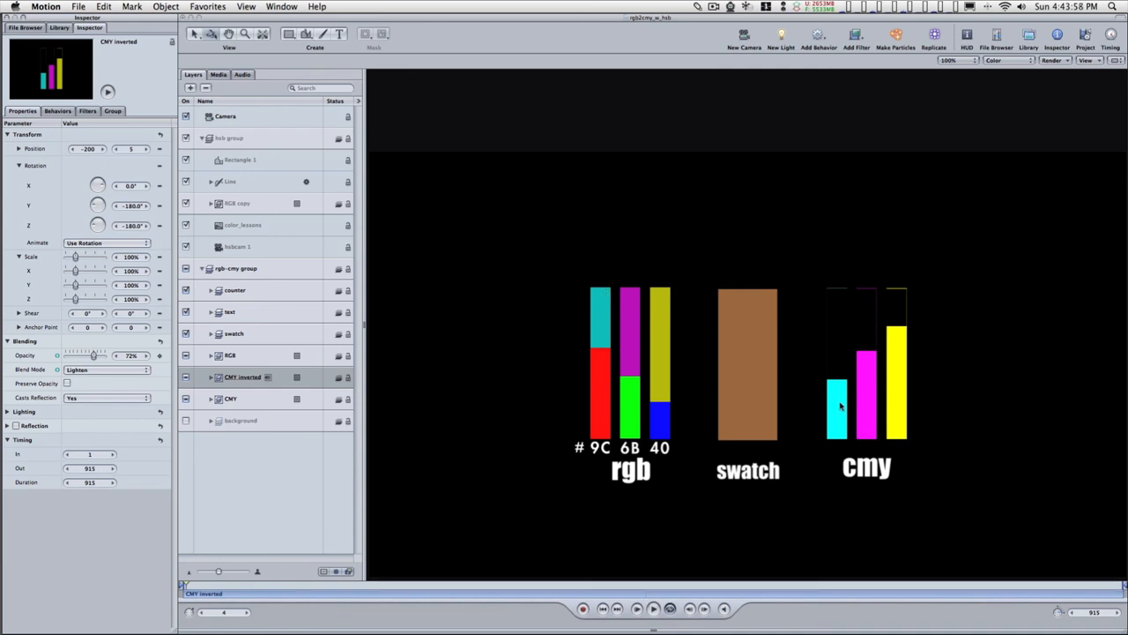
mouse_move(631, 395)
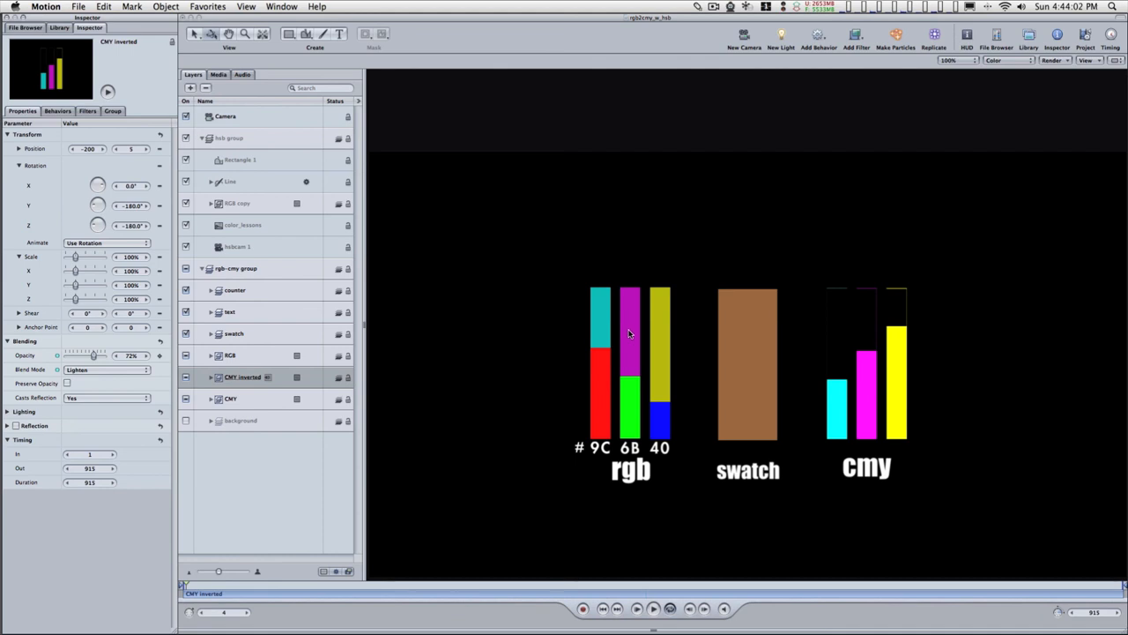
mouse_move(664, 417)
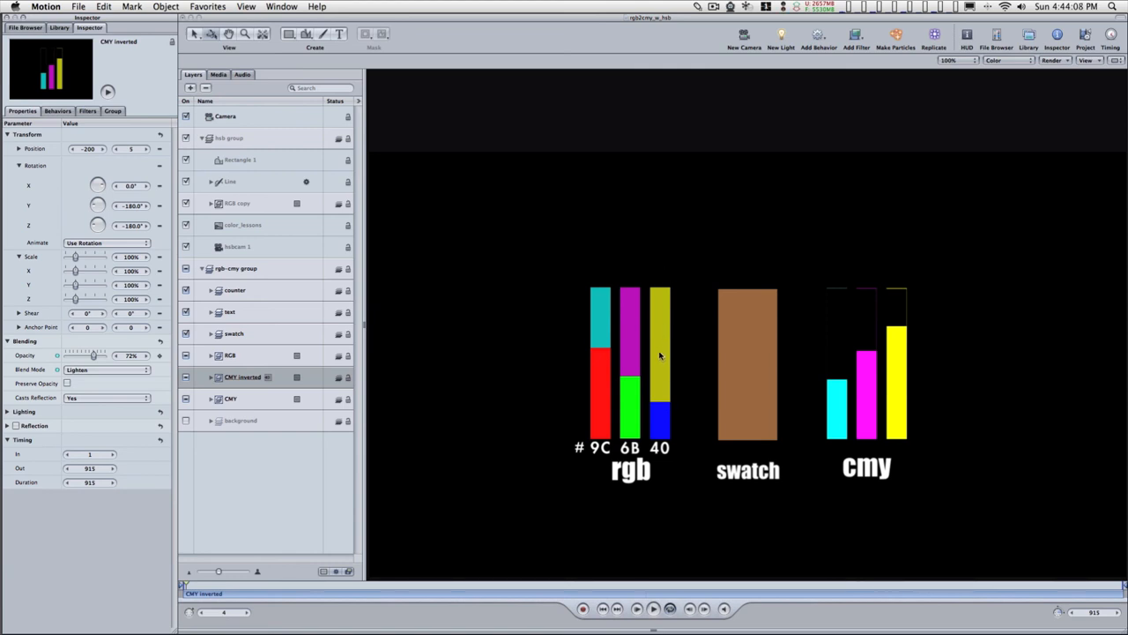
mouse_move(370, 342)
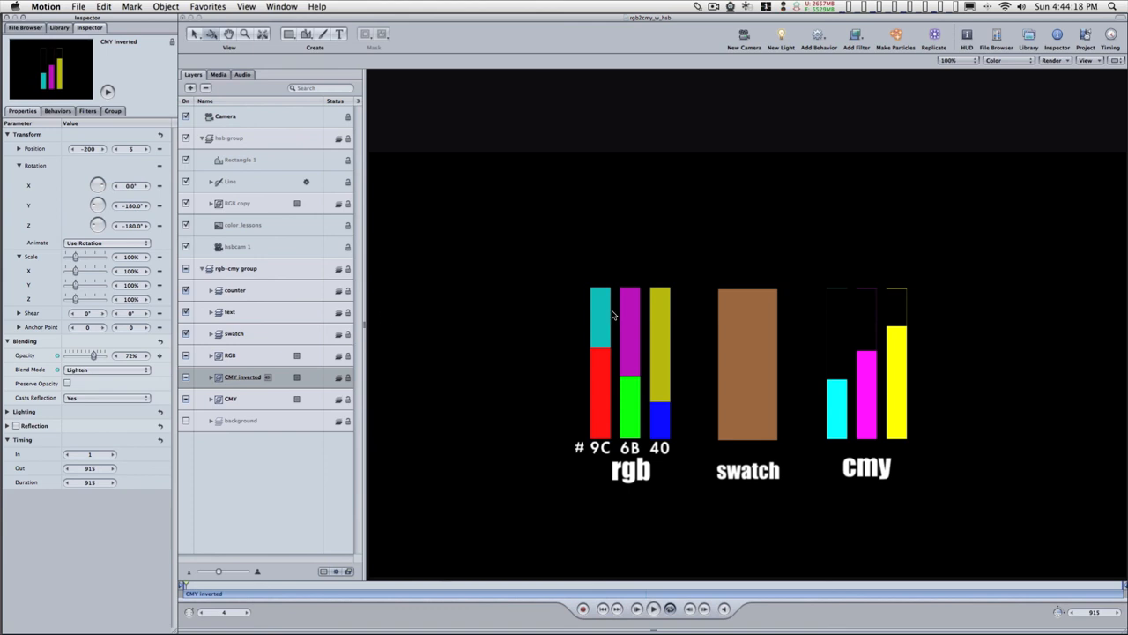
mouse_move(600, 388)
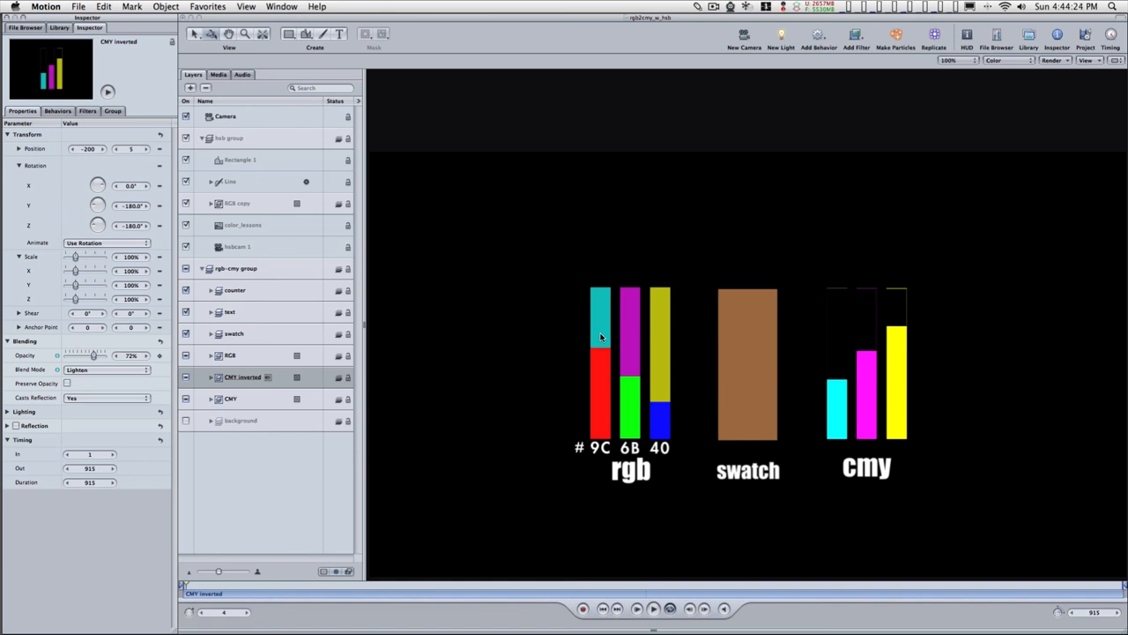
mouse_move(634, 414)
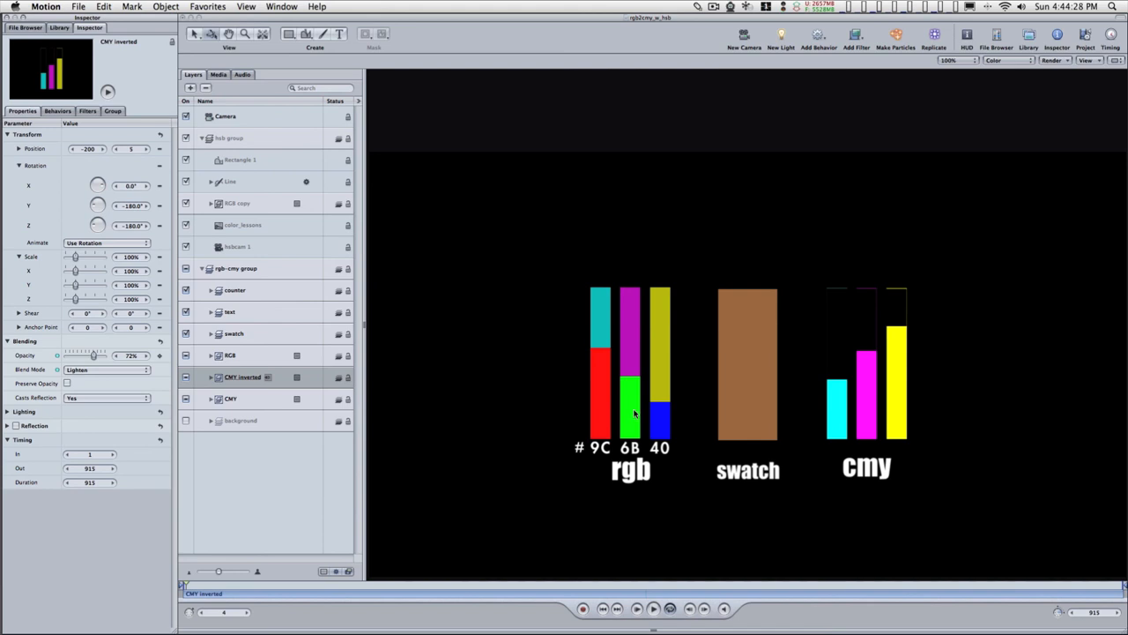
mouse_move(658, 363)
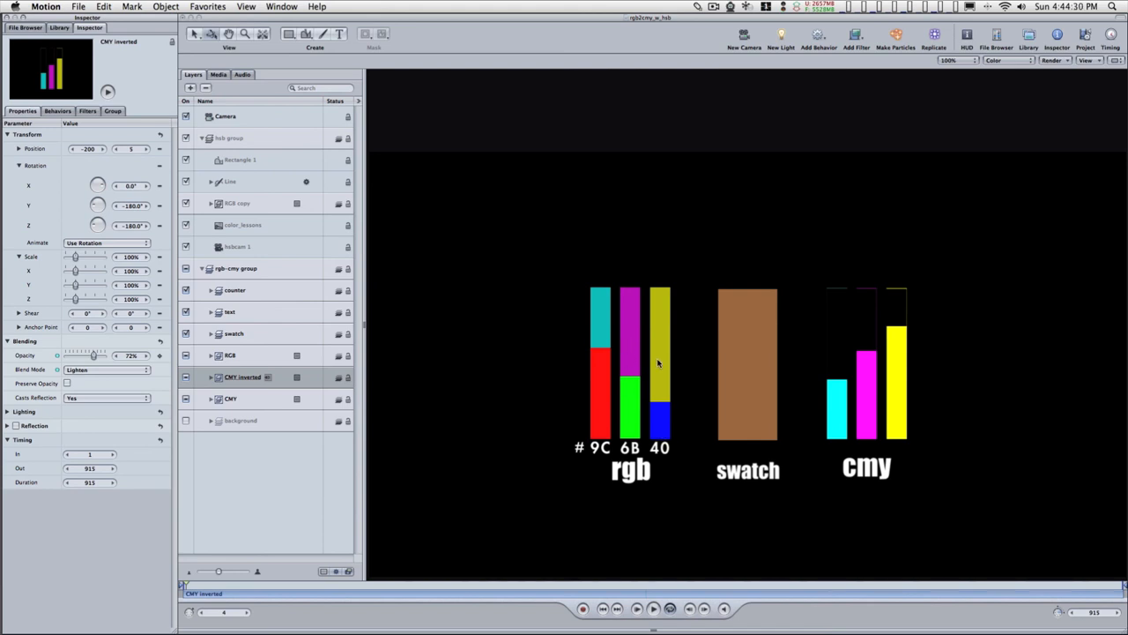